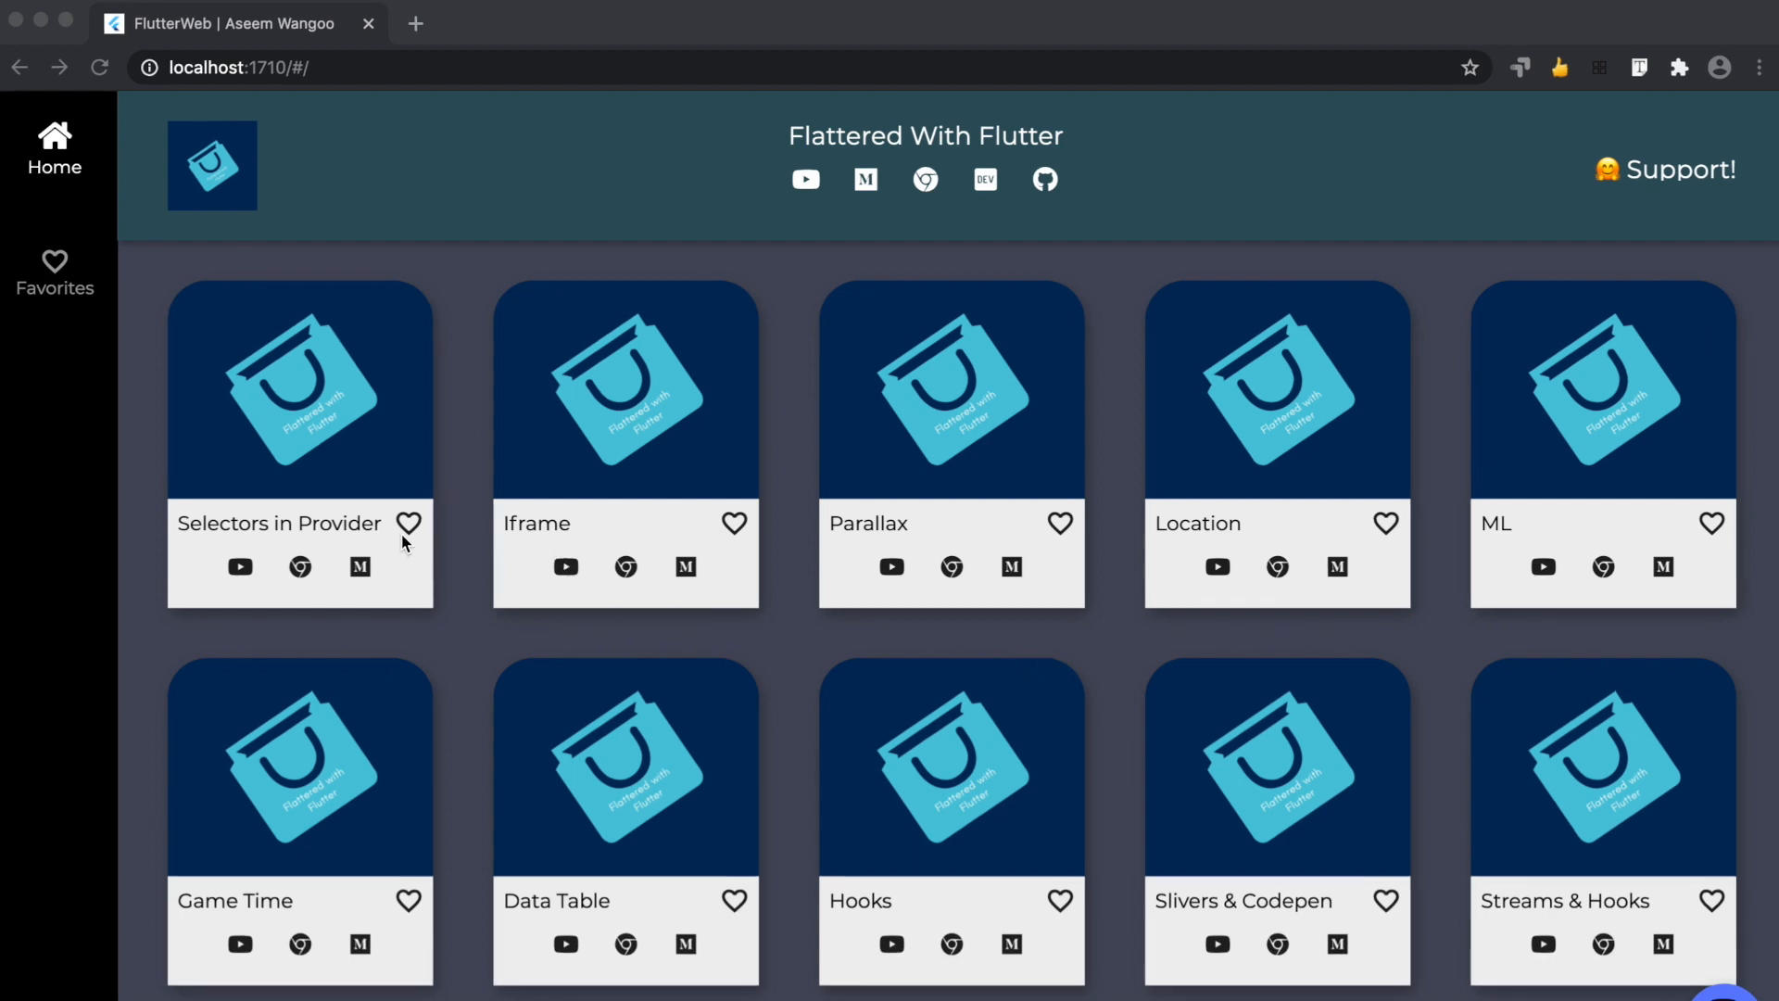
pyautogui.moveTo(1087, 525)
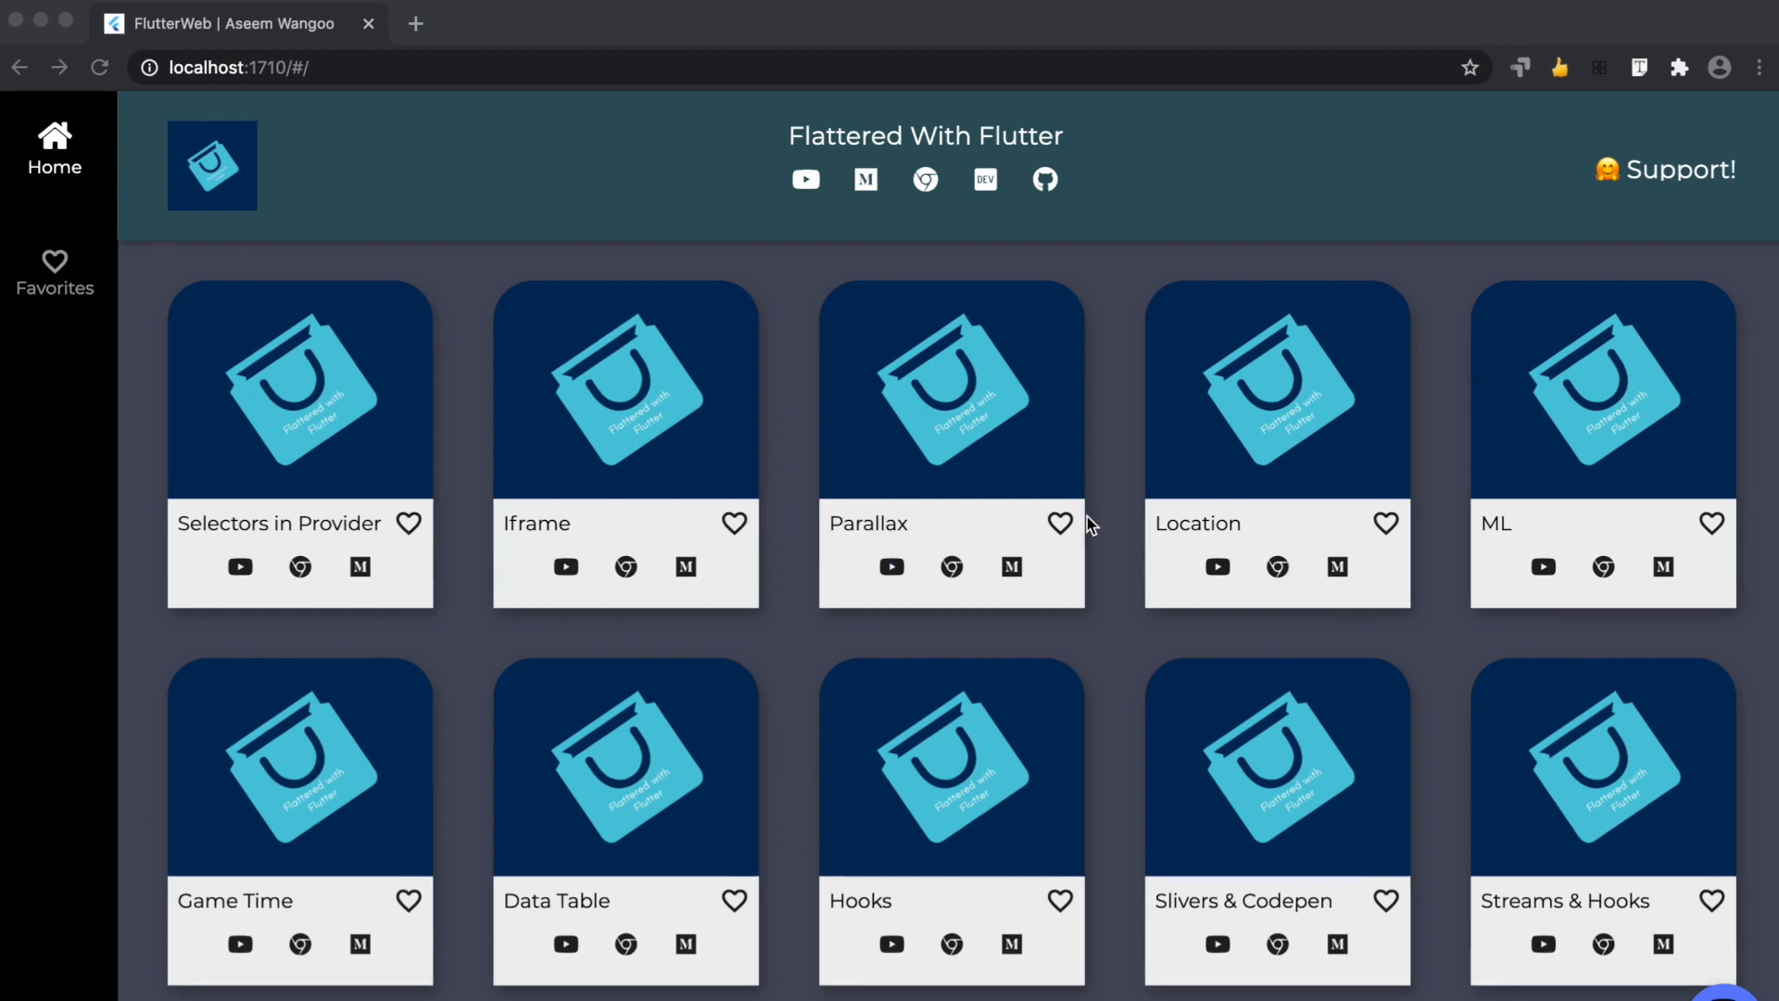
pyautogui.moveTo(68, 272)
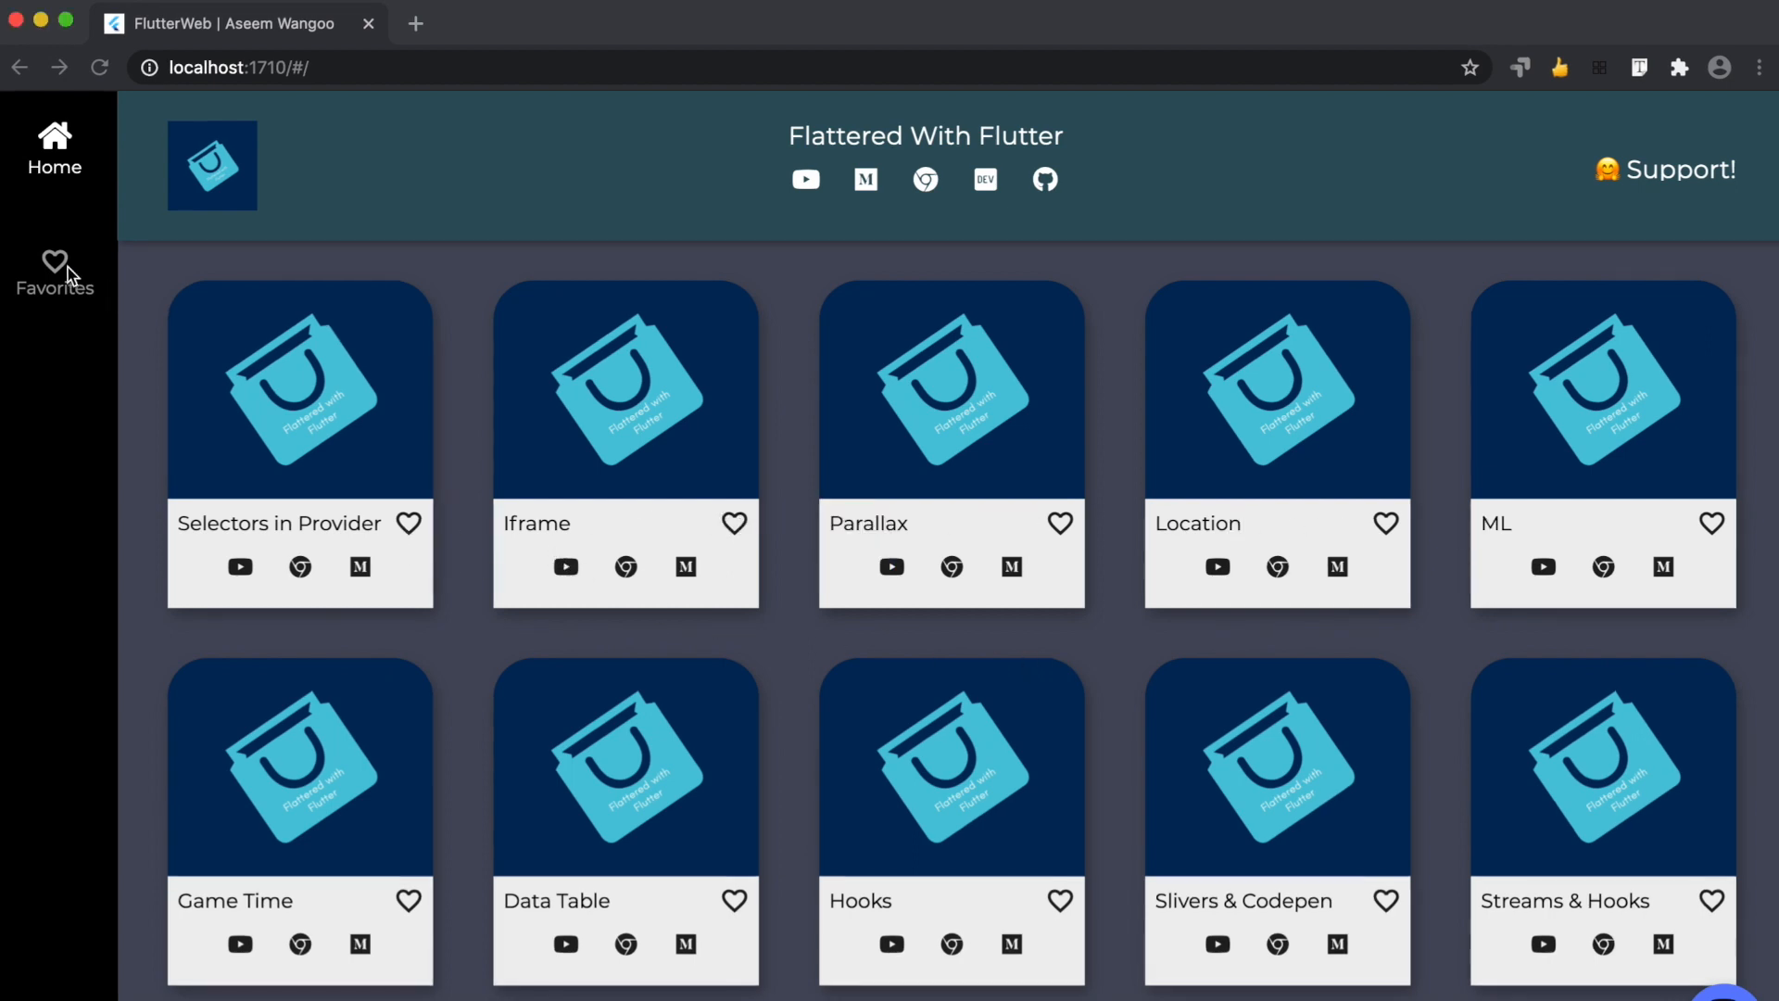
# Check the current favorites, then heart the Iframe and Location articles on the home list
pyautogui.click(54, 269)
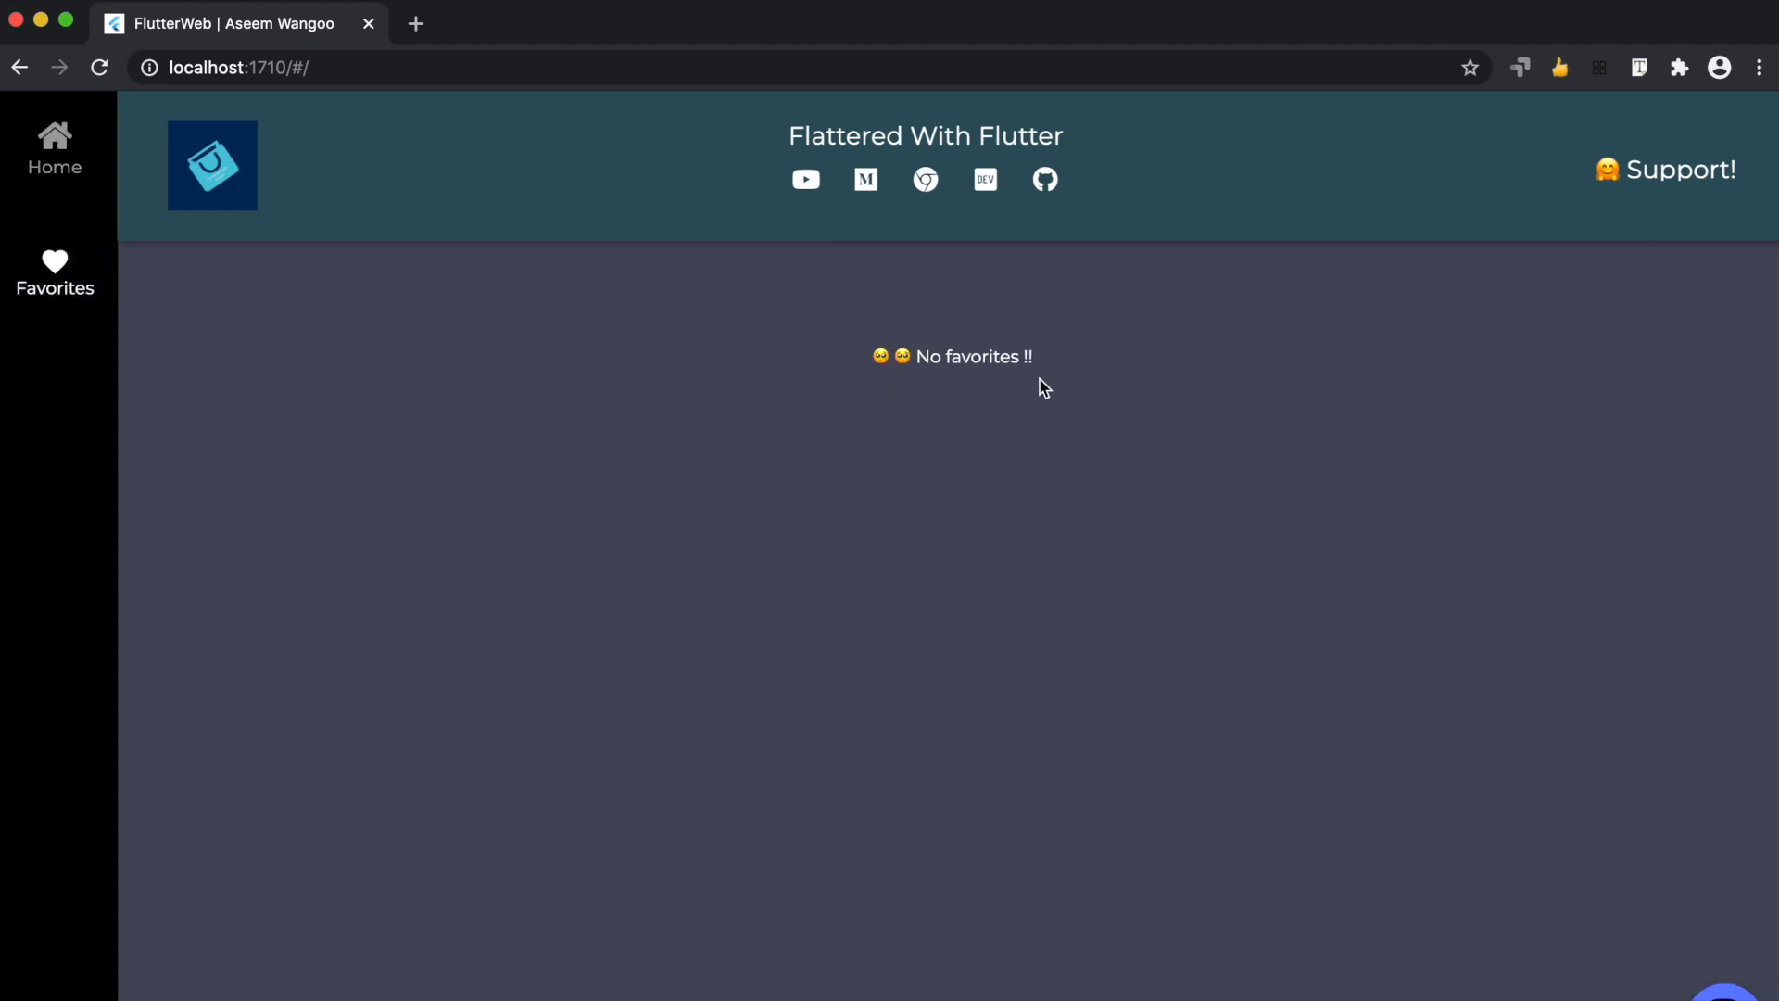
pyautogui.click(53, 147)
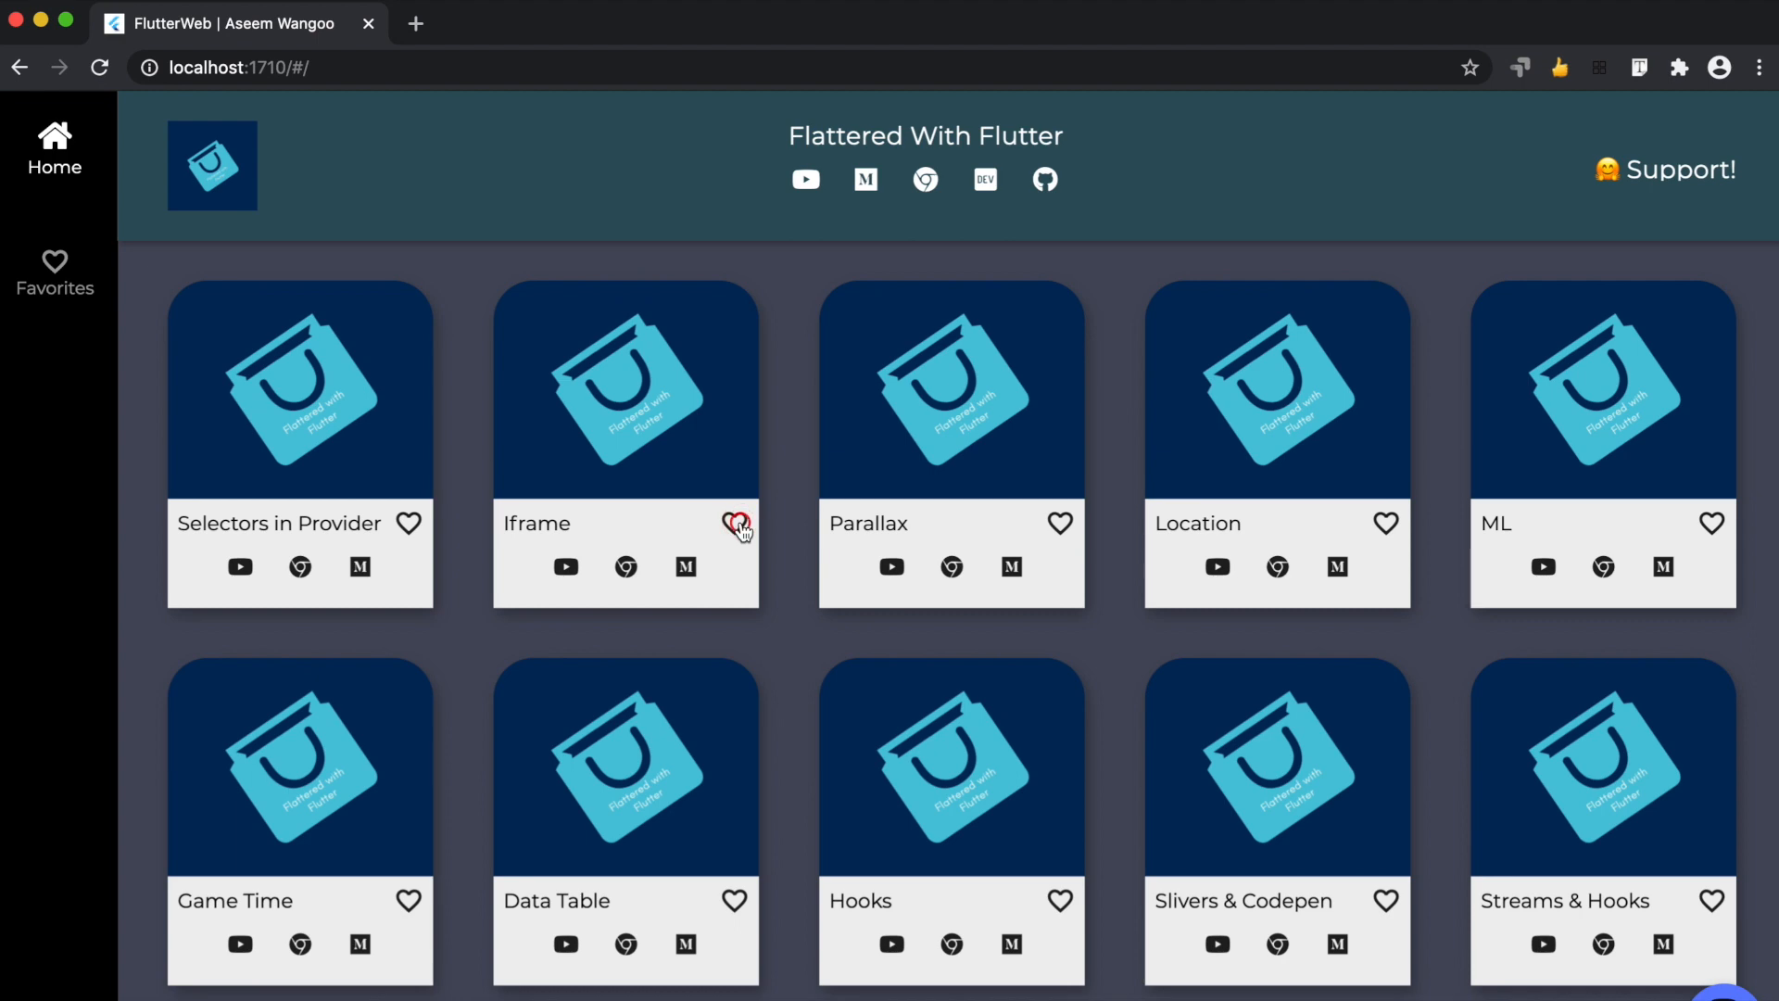
pyautogui.click(738, 523)
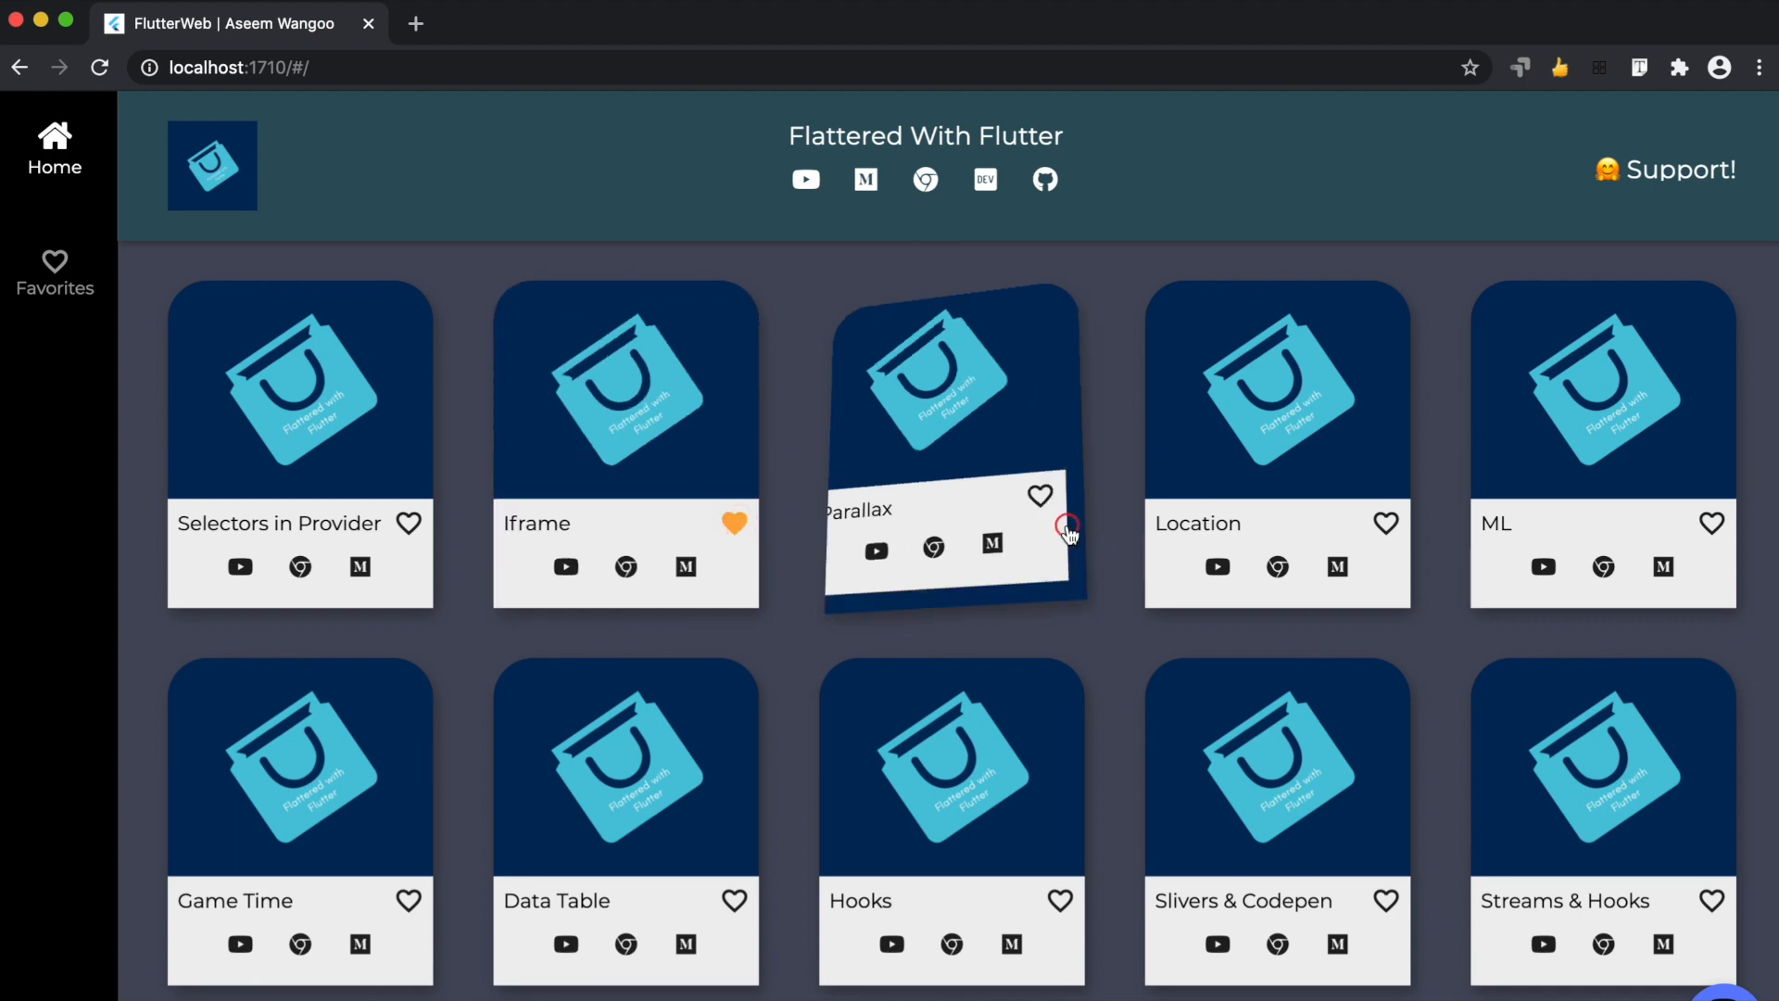
pyautogui.click(1038, 496)
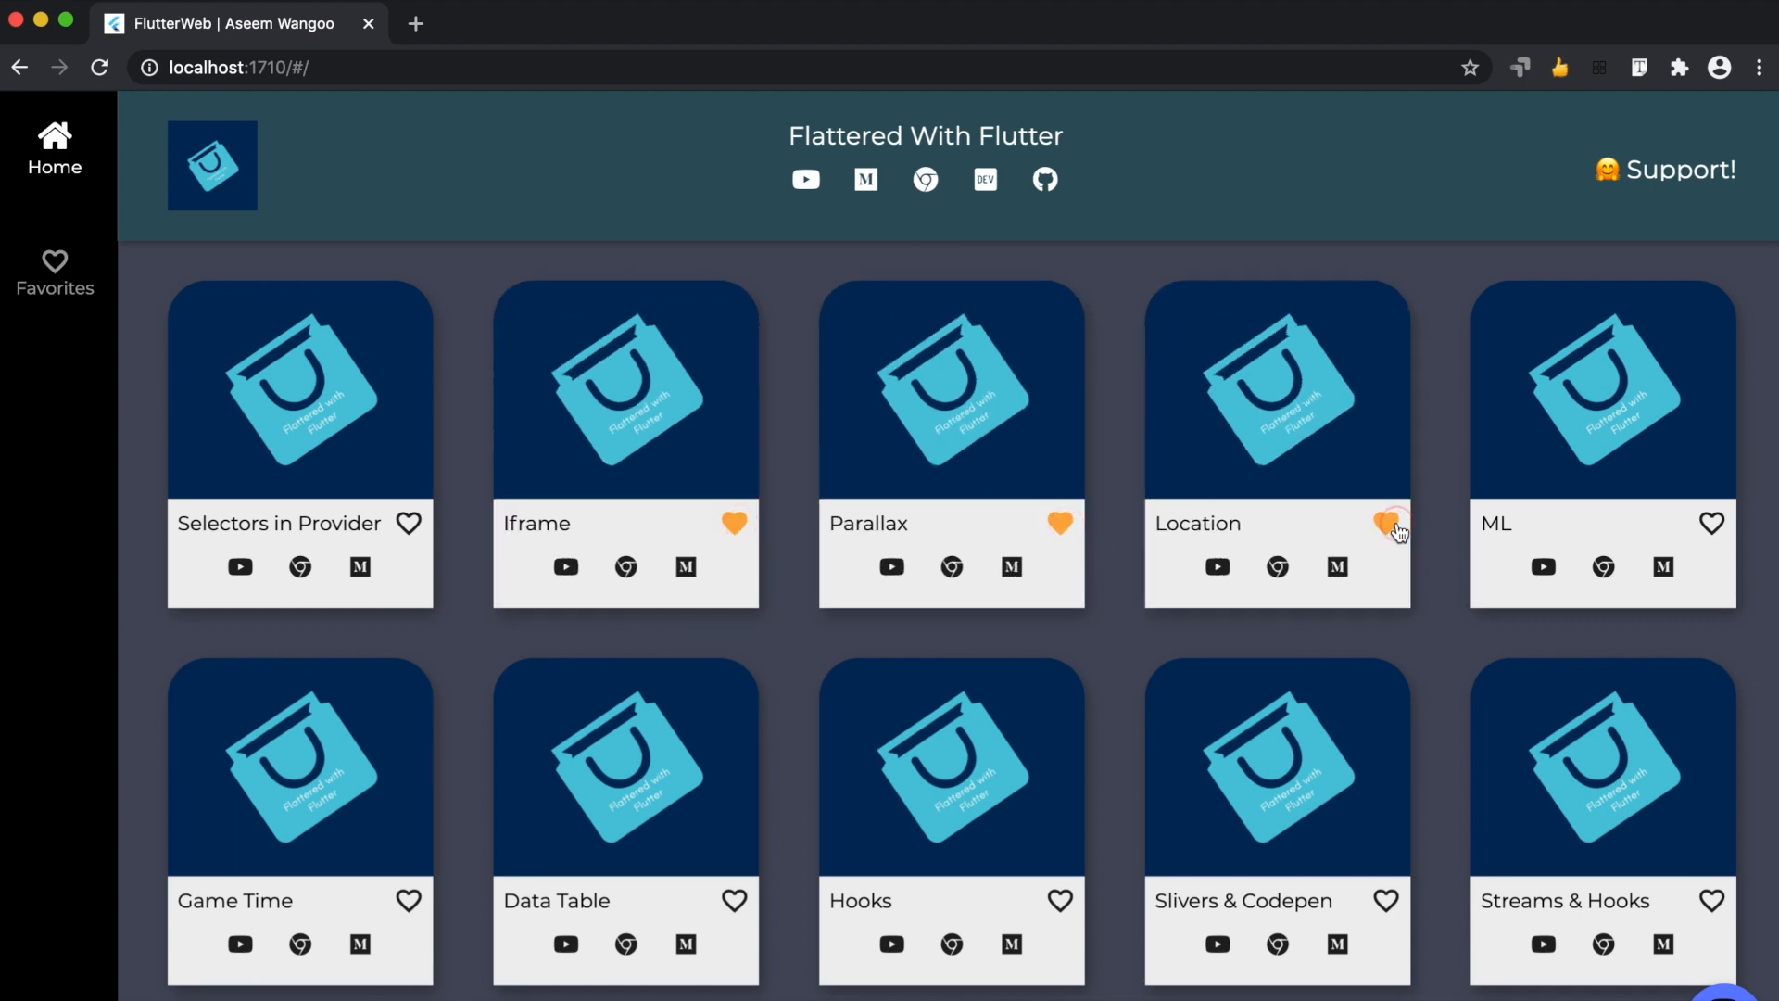
# Switch between Favorites and all articles to confirm Iframe, Parallax and Location are favorited
pyautogui.click(53, 272)
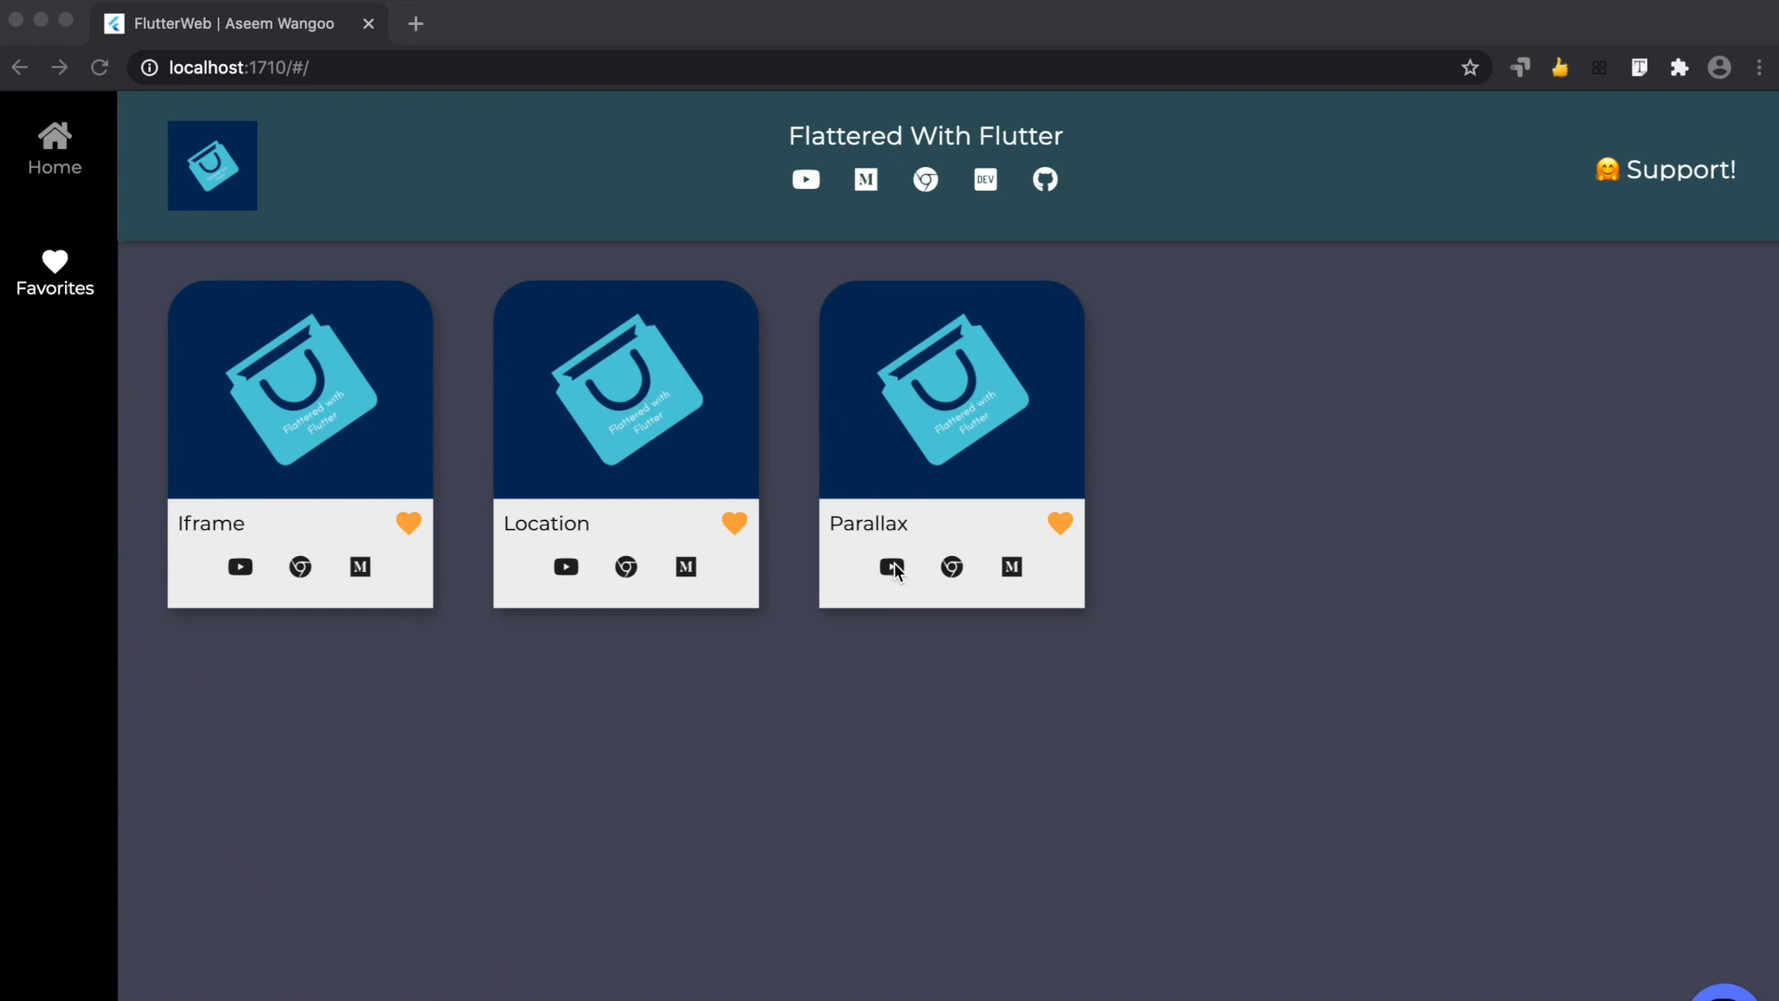
pyautogui.click(53, 148)
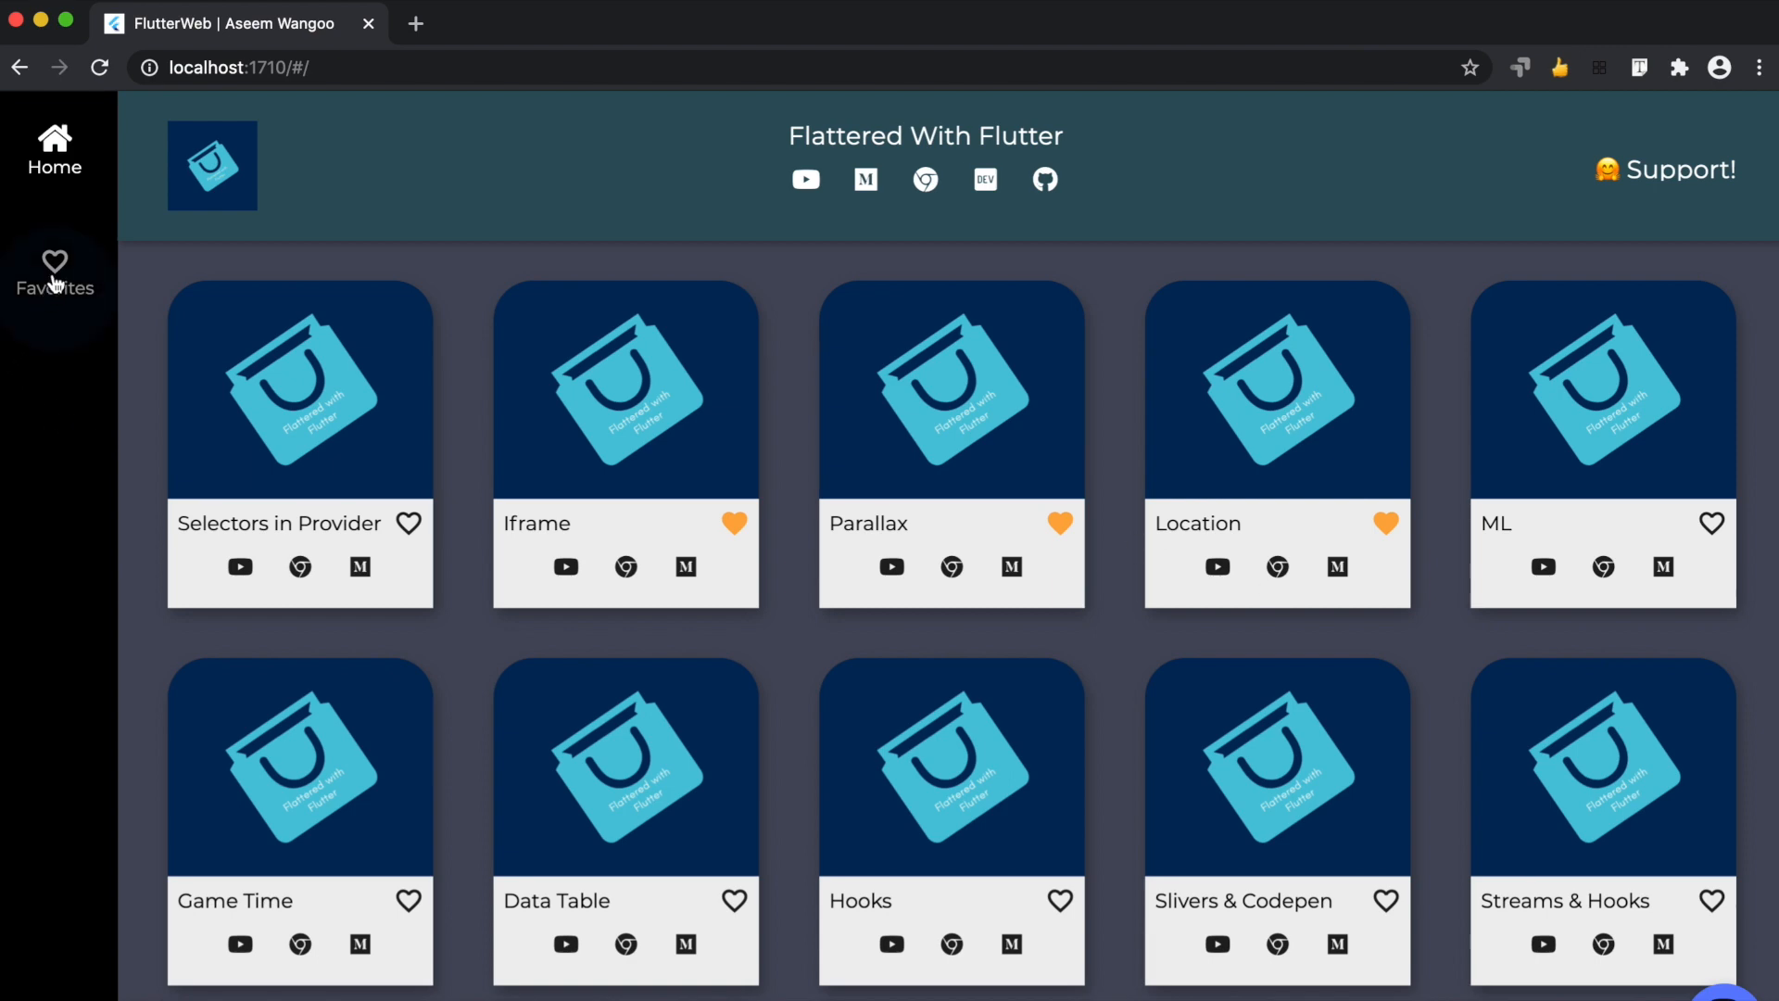
pyautogui.click(54, 269)
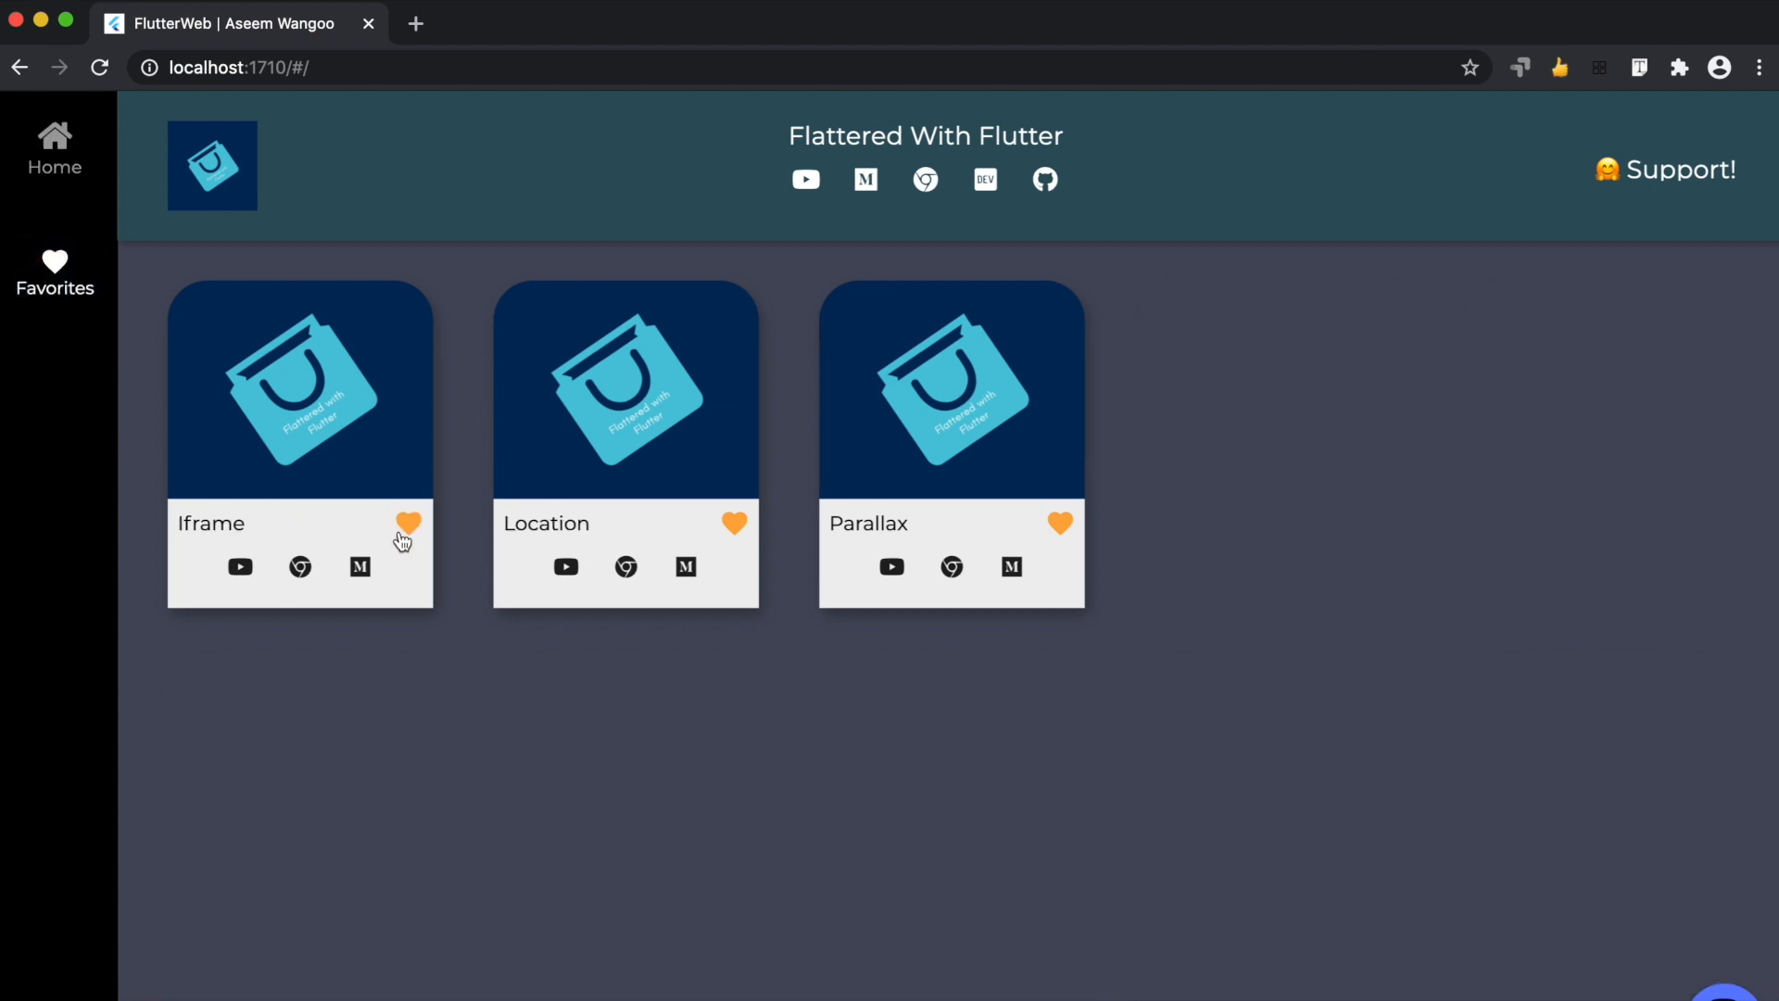
pyautogui.moveTo(545, 473)
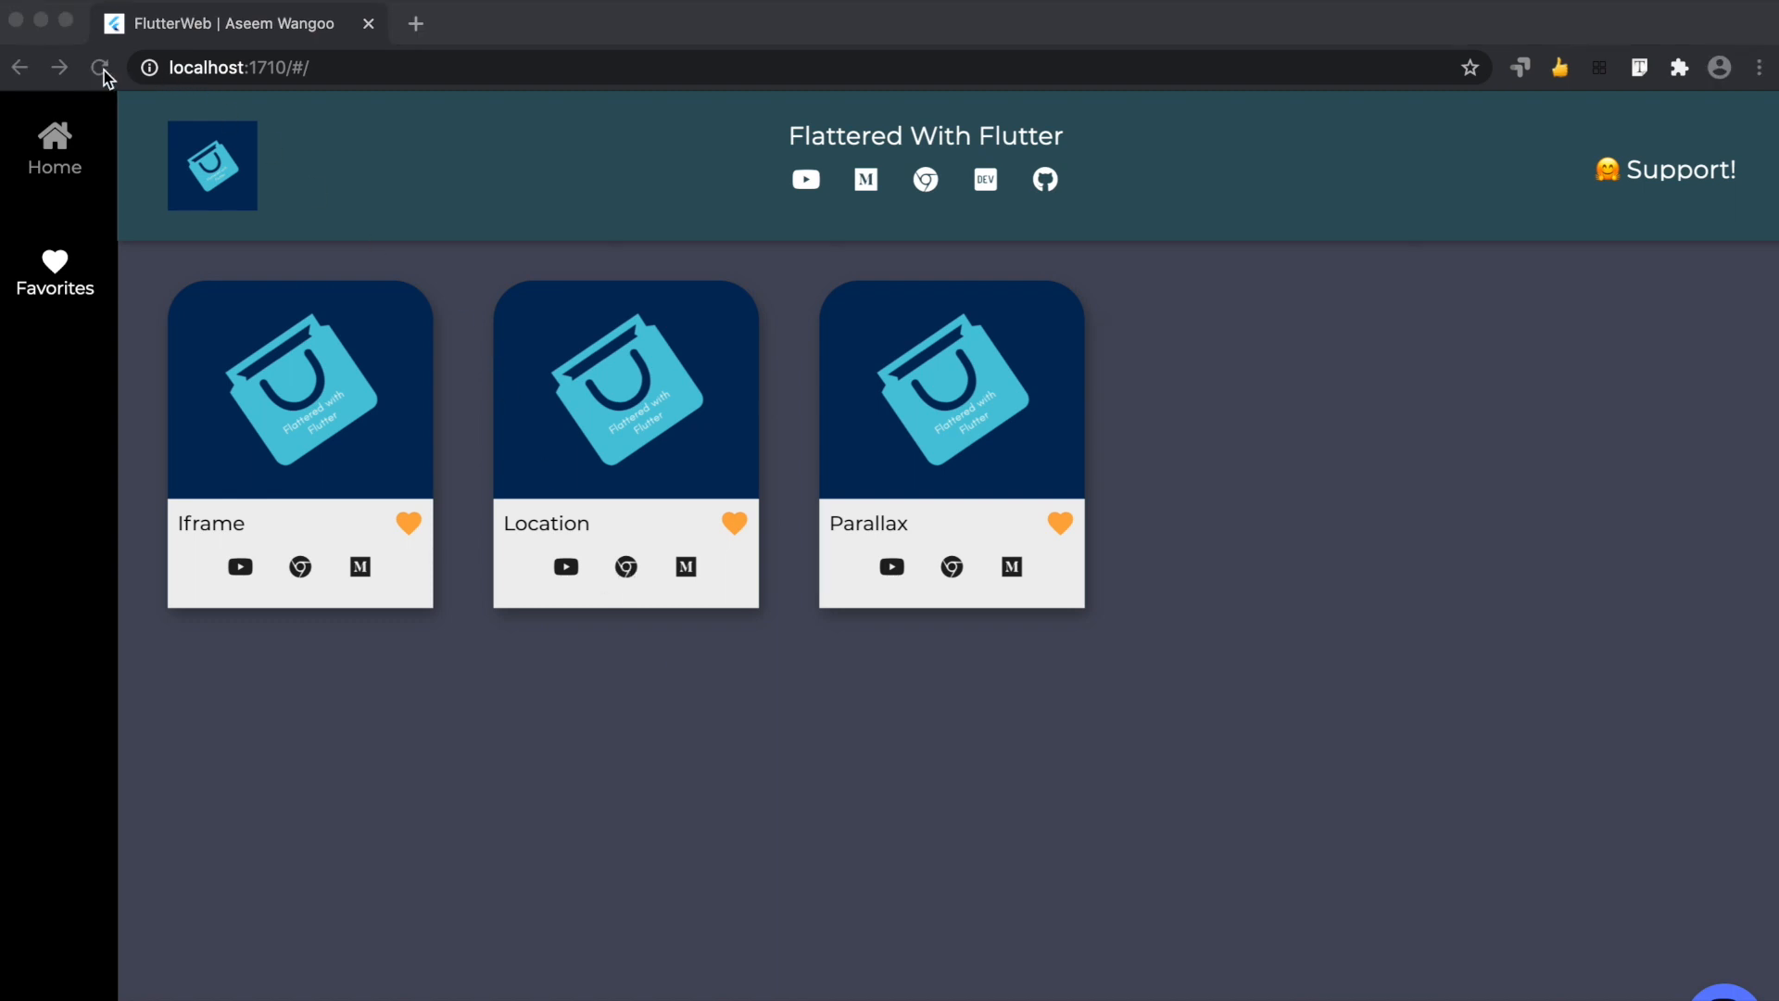
# Reload the page and confirm Iframe, Location and Parallax remain in Favorites
pyautogui.click(100, 67)
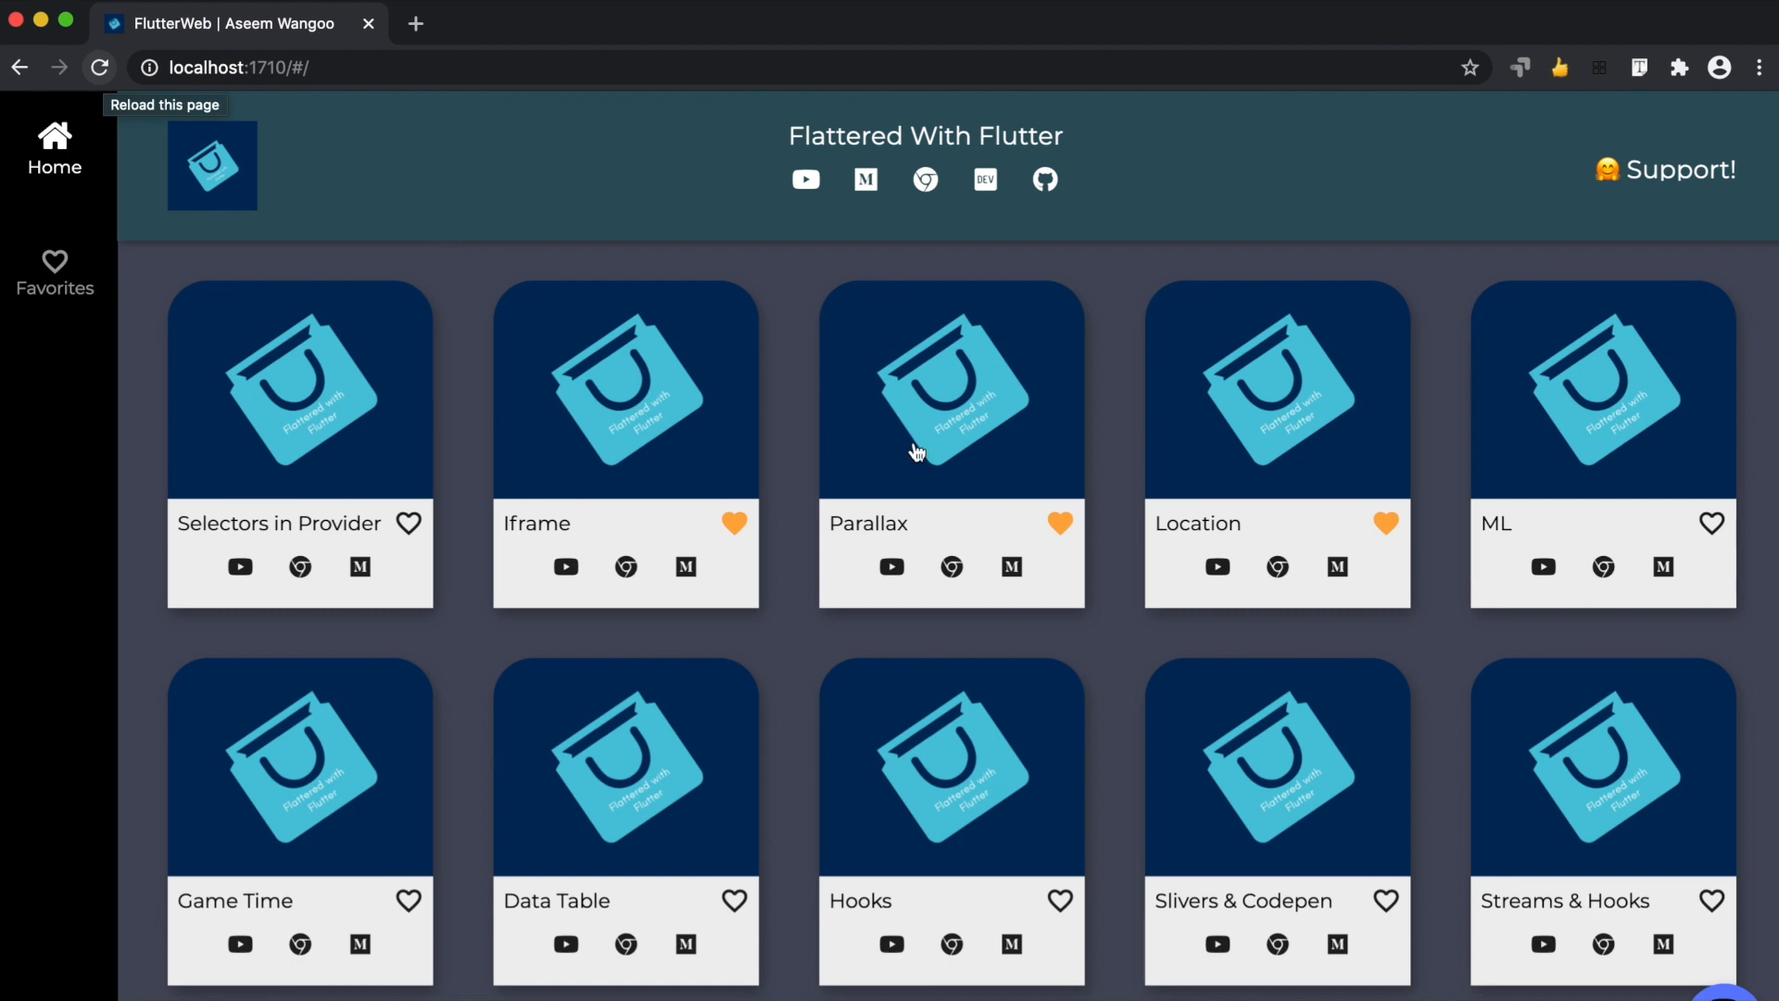
pyautogui.moveTo(55, 273)
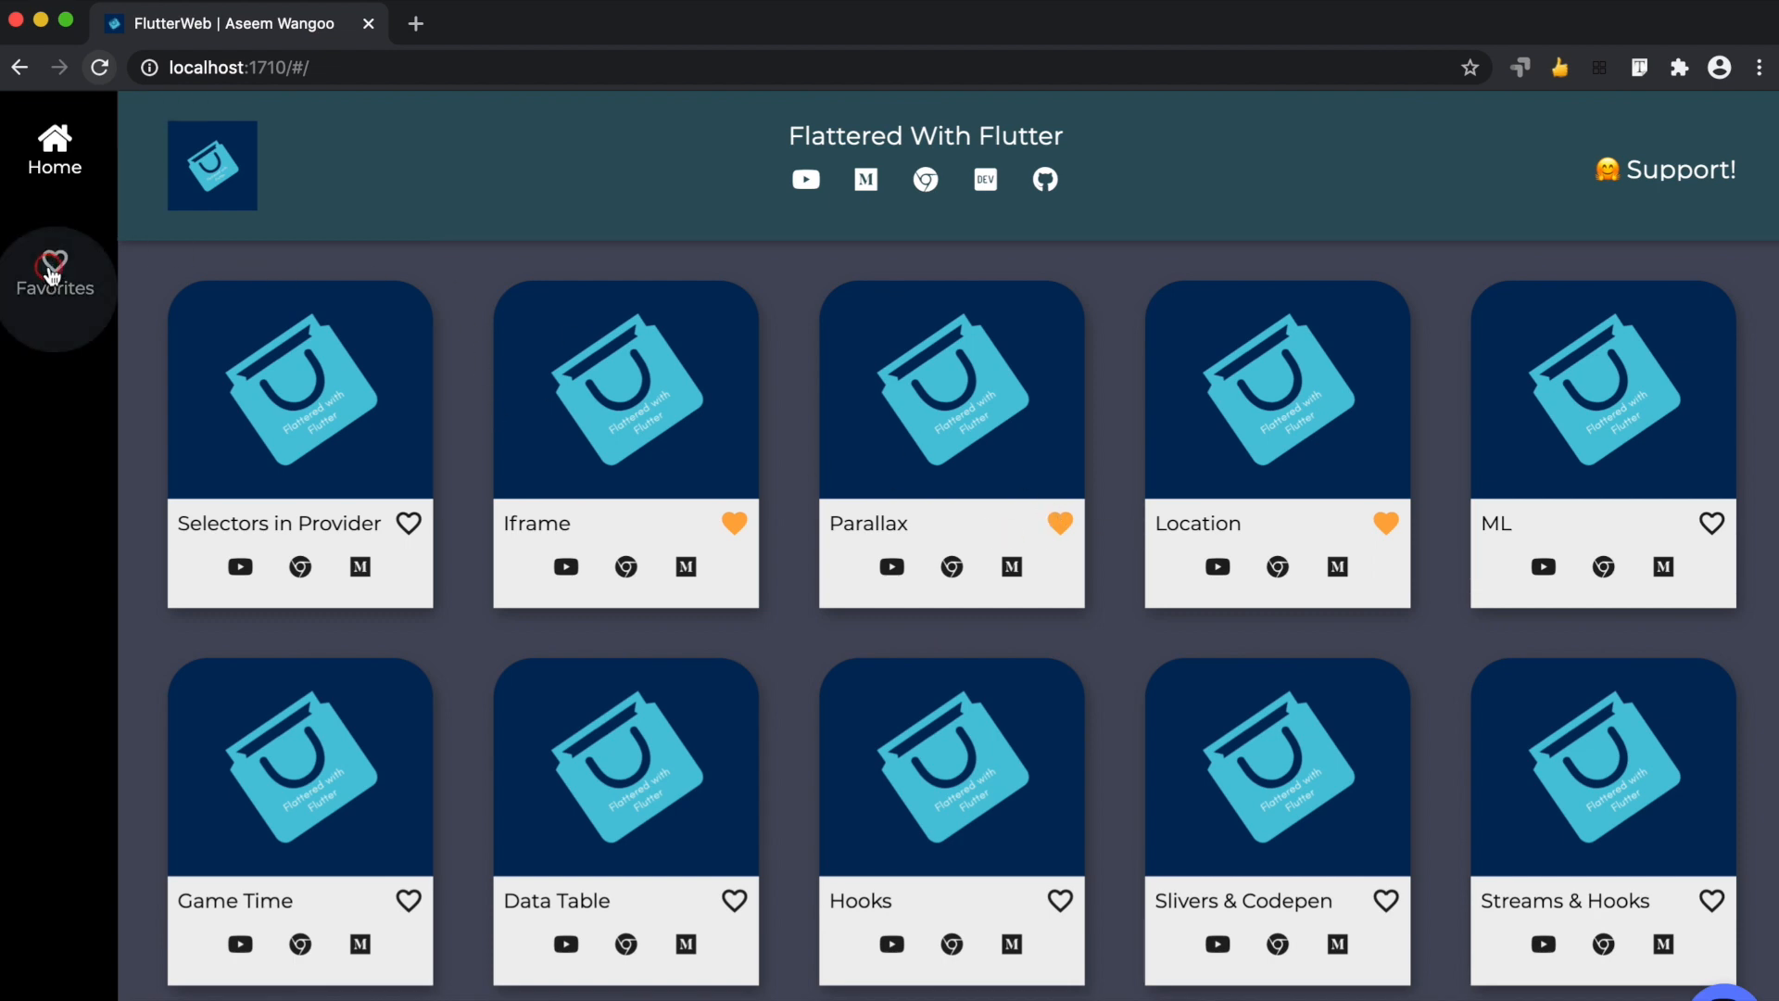
pyautogui.click(54, 272)
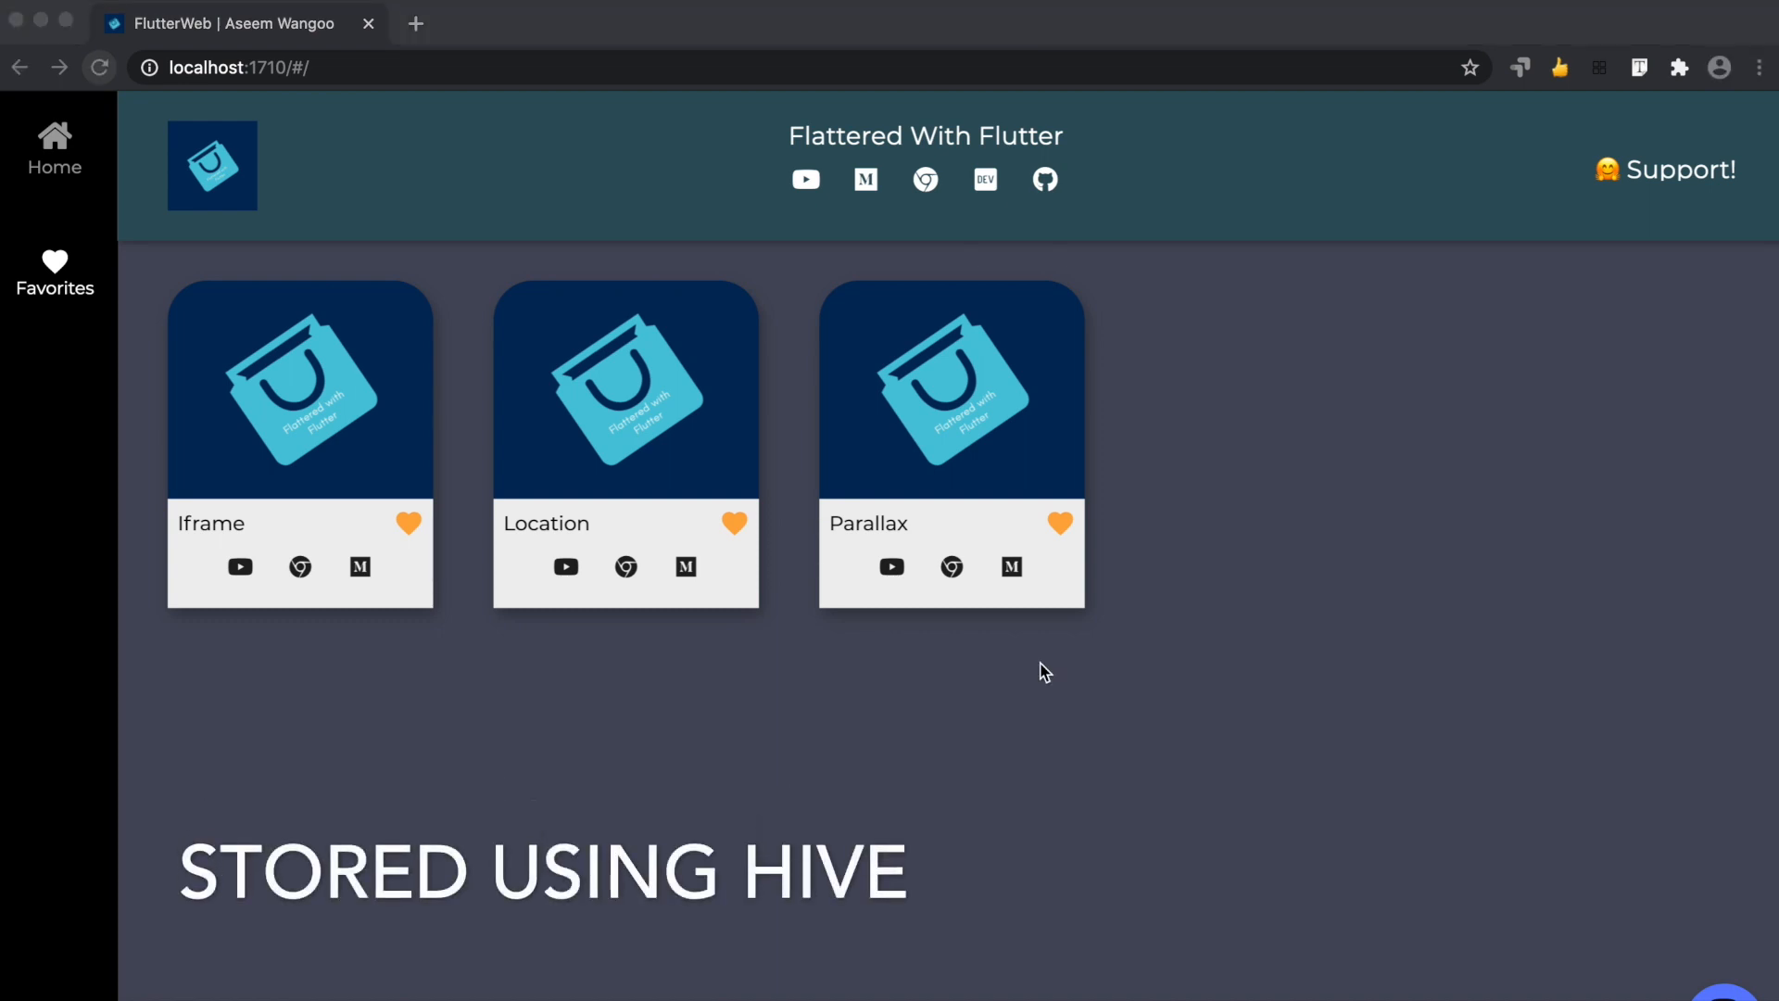
# Inspect the page and view the IndexedDB favorites box holding /iframe, /location and /parallax
pyautogui.rightClick(1044, 672)
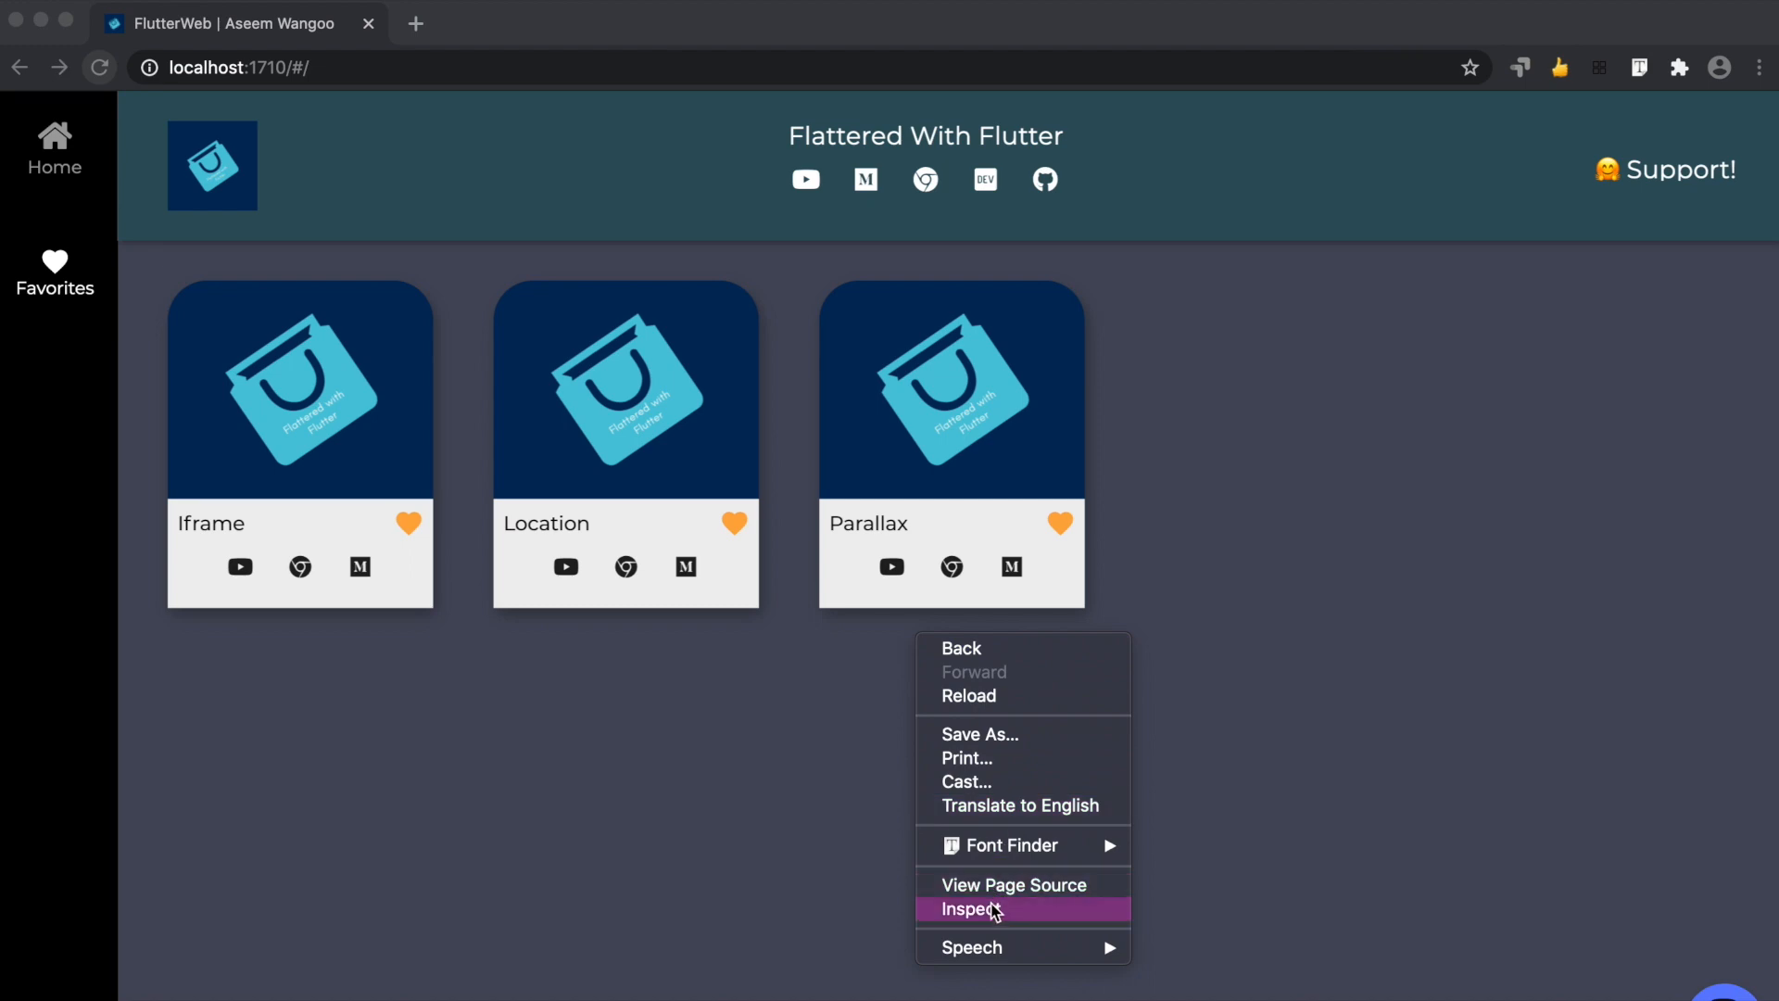
pyautogui.click(965, 908)
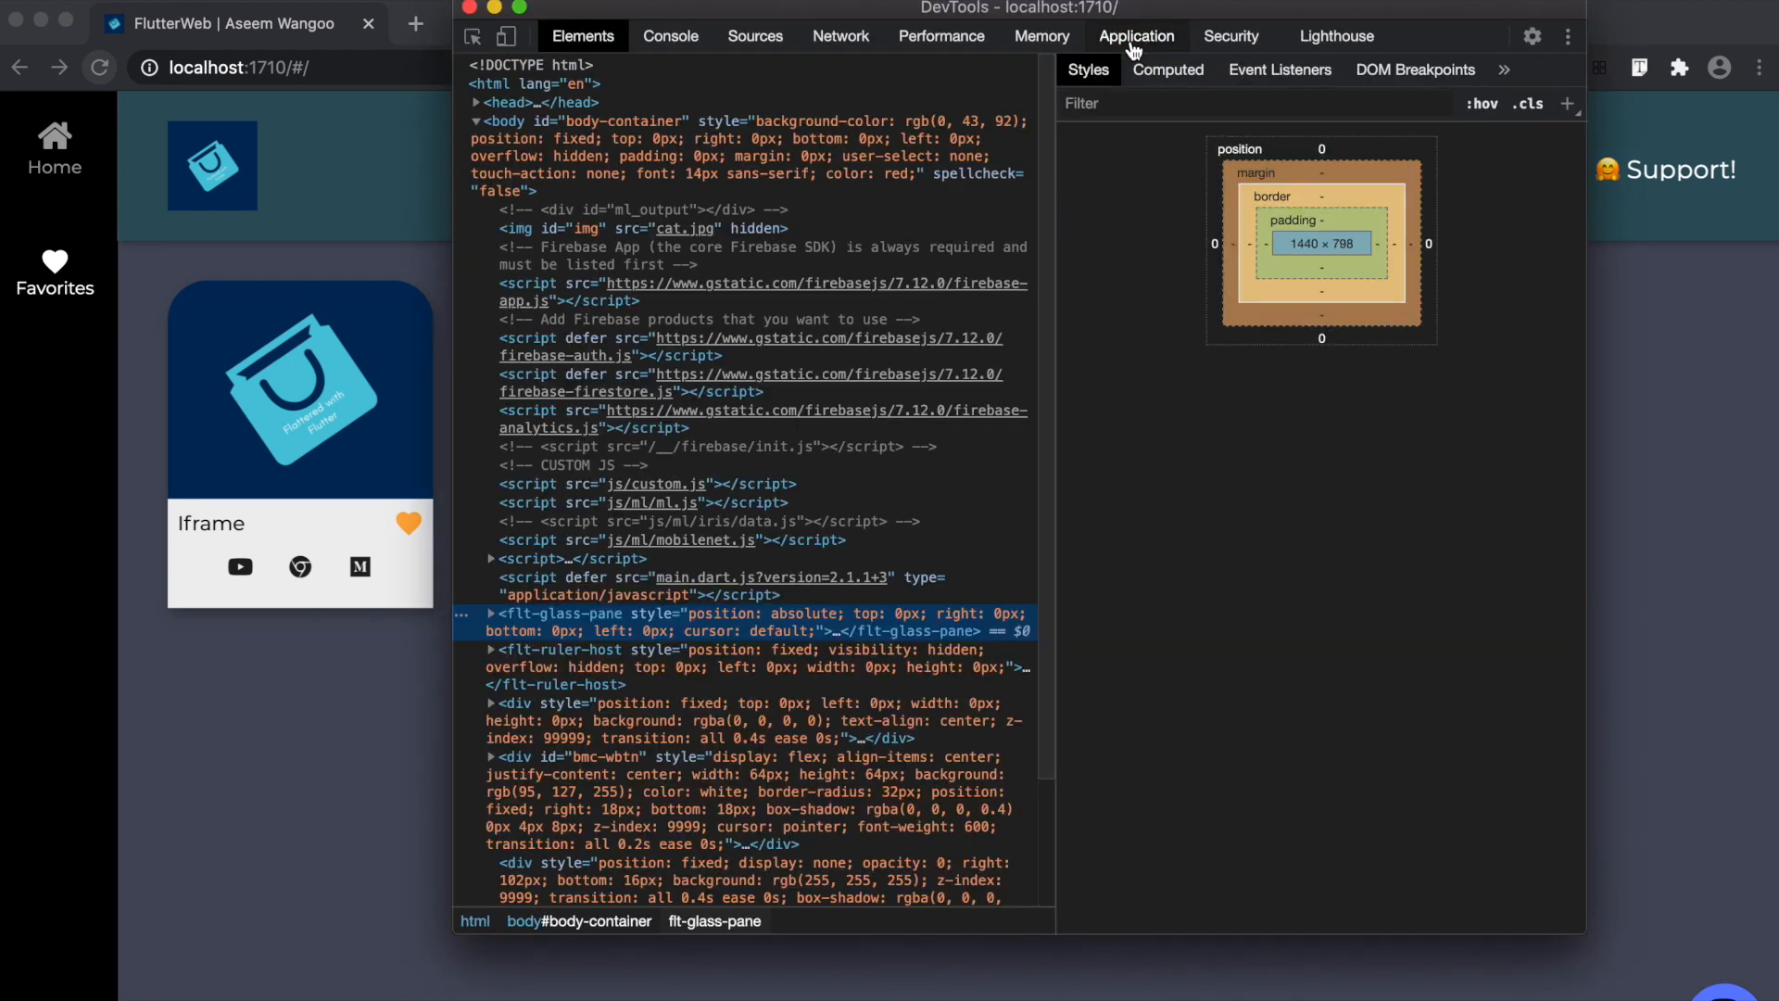
pyautogui.click(1136, 35)
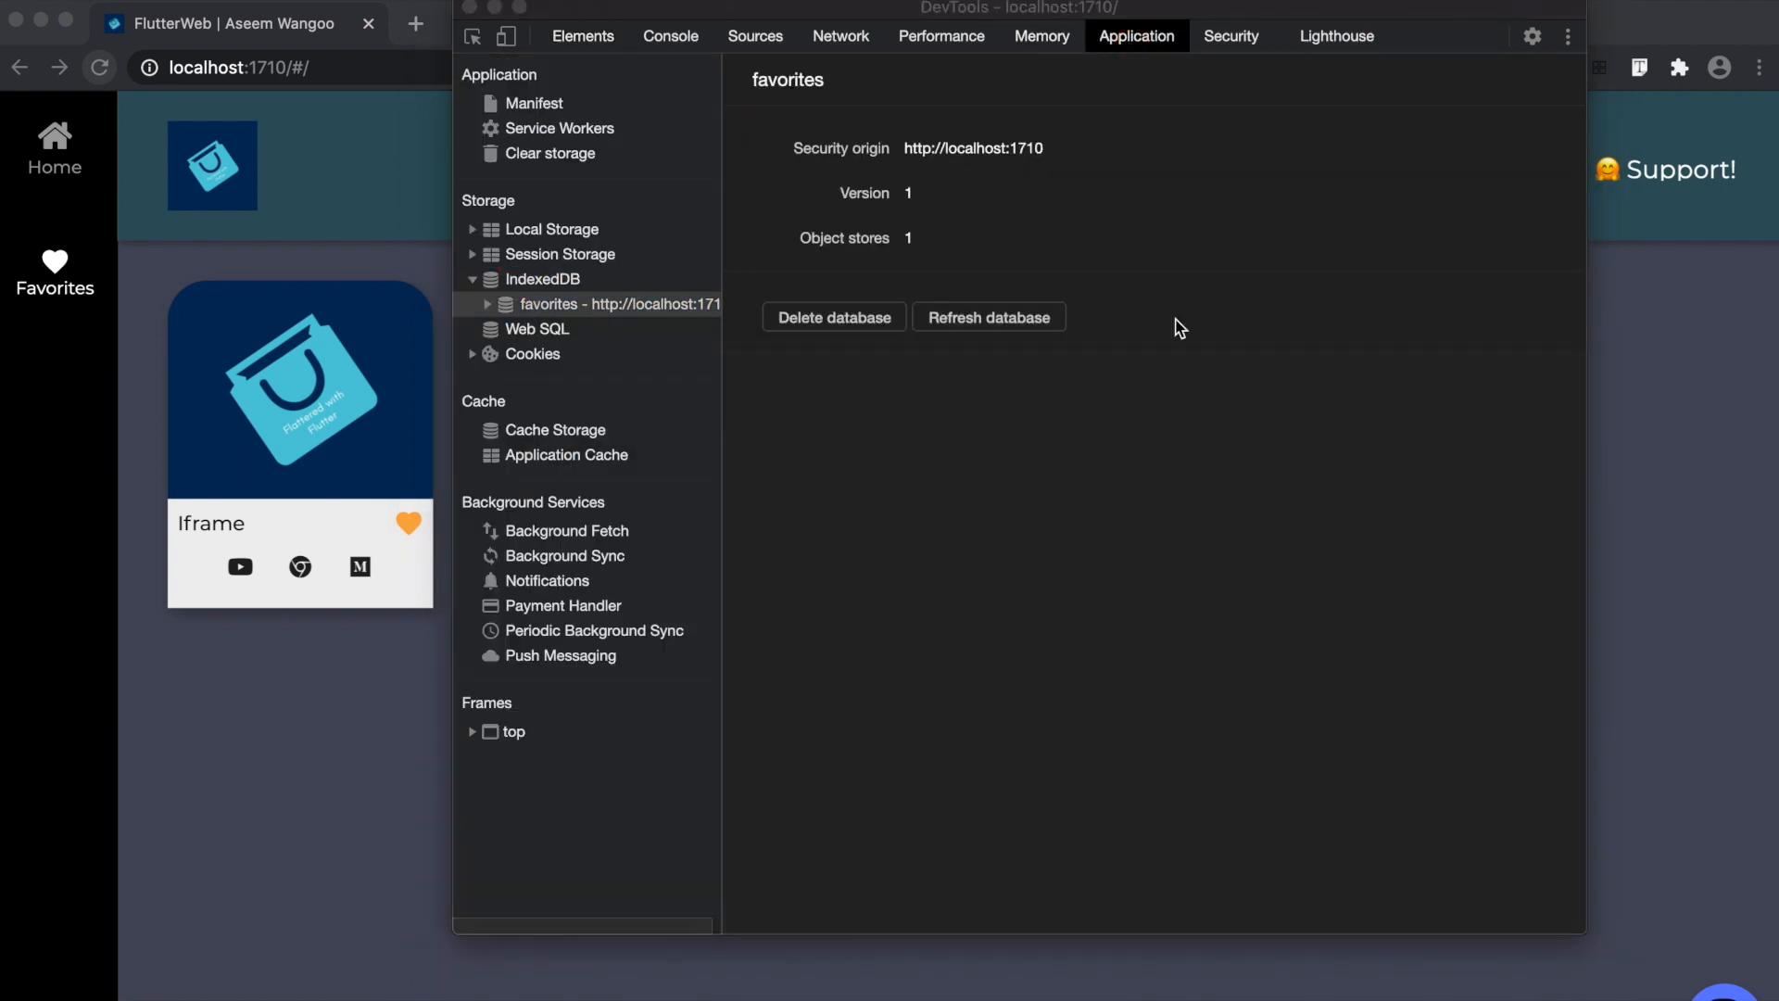
pyautogui.click(591, 303)
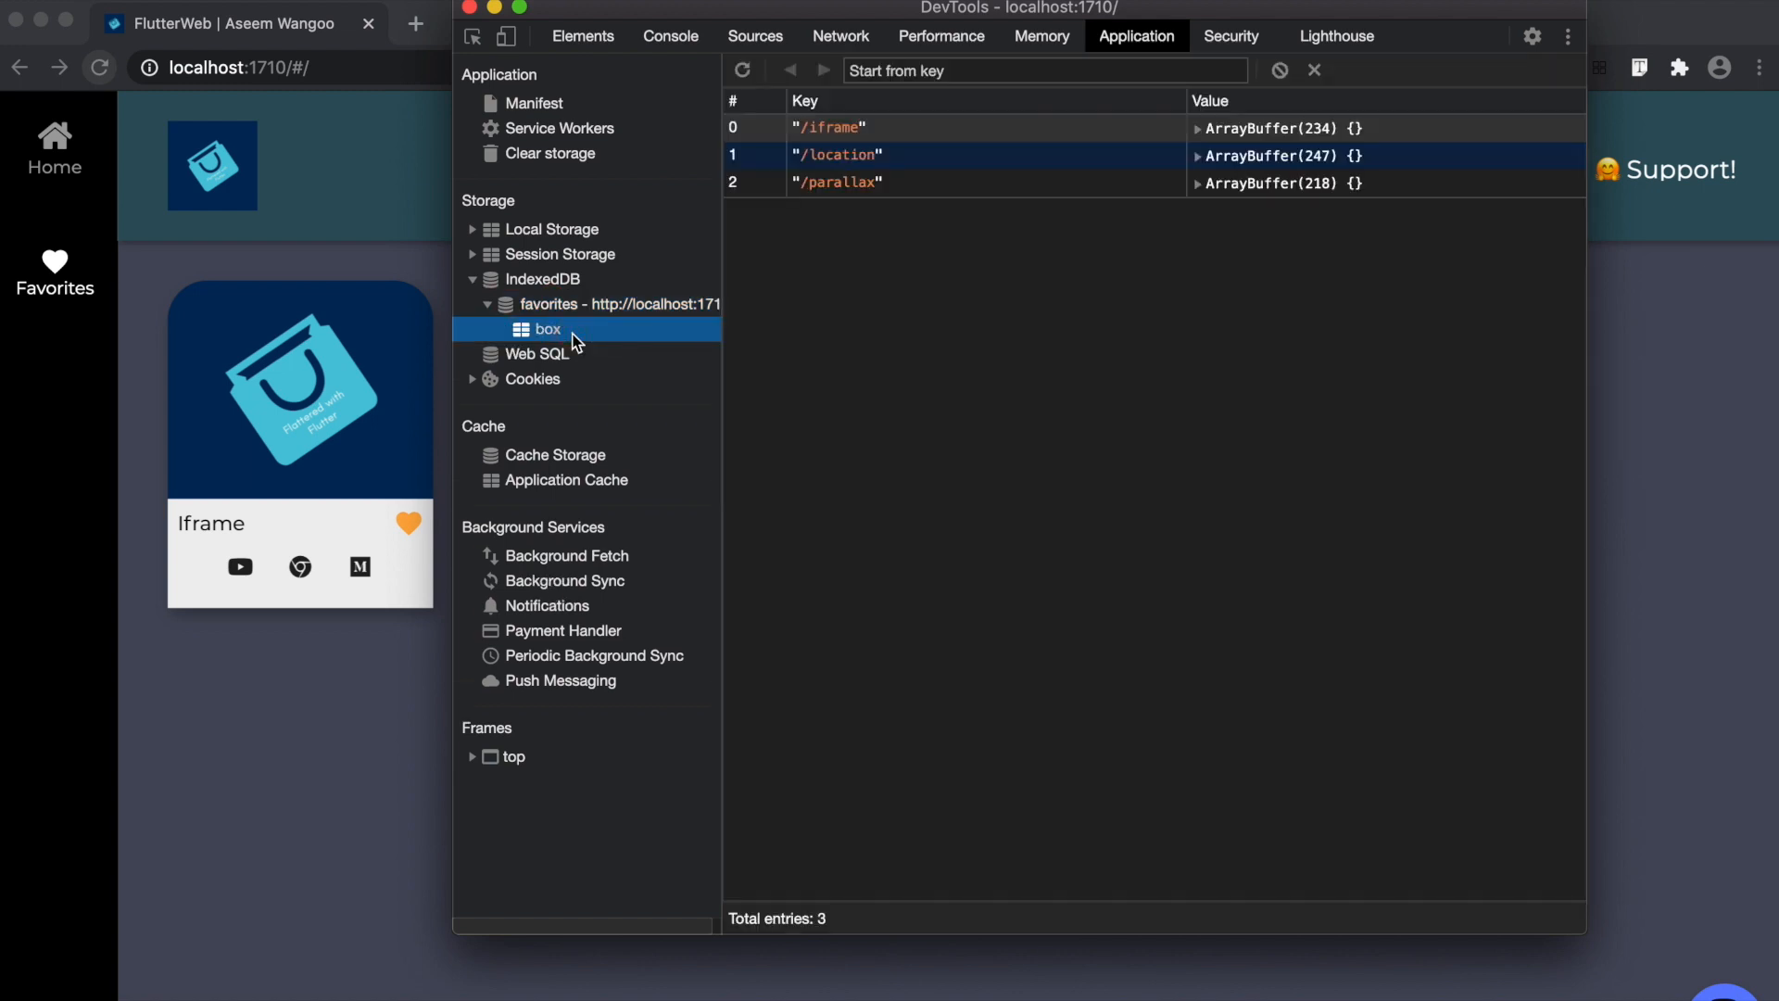
pyautogui.moveTo(925, 317)
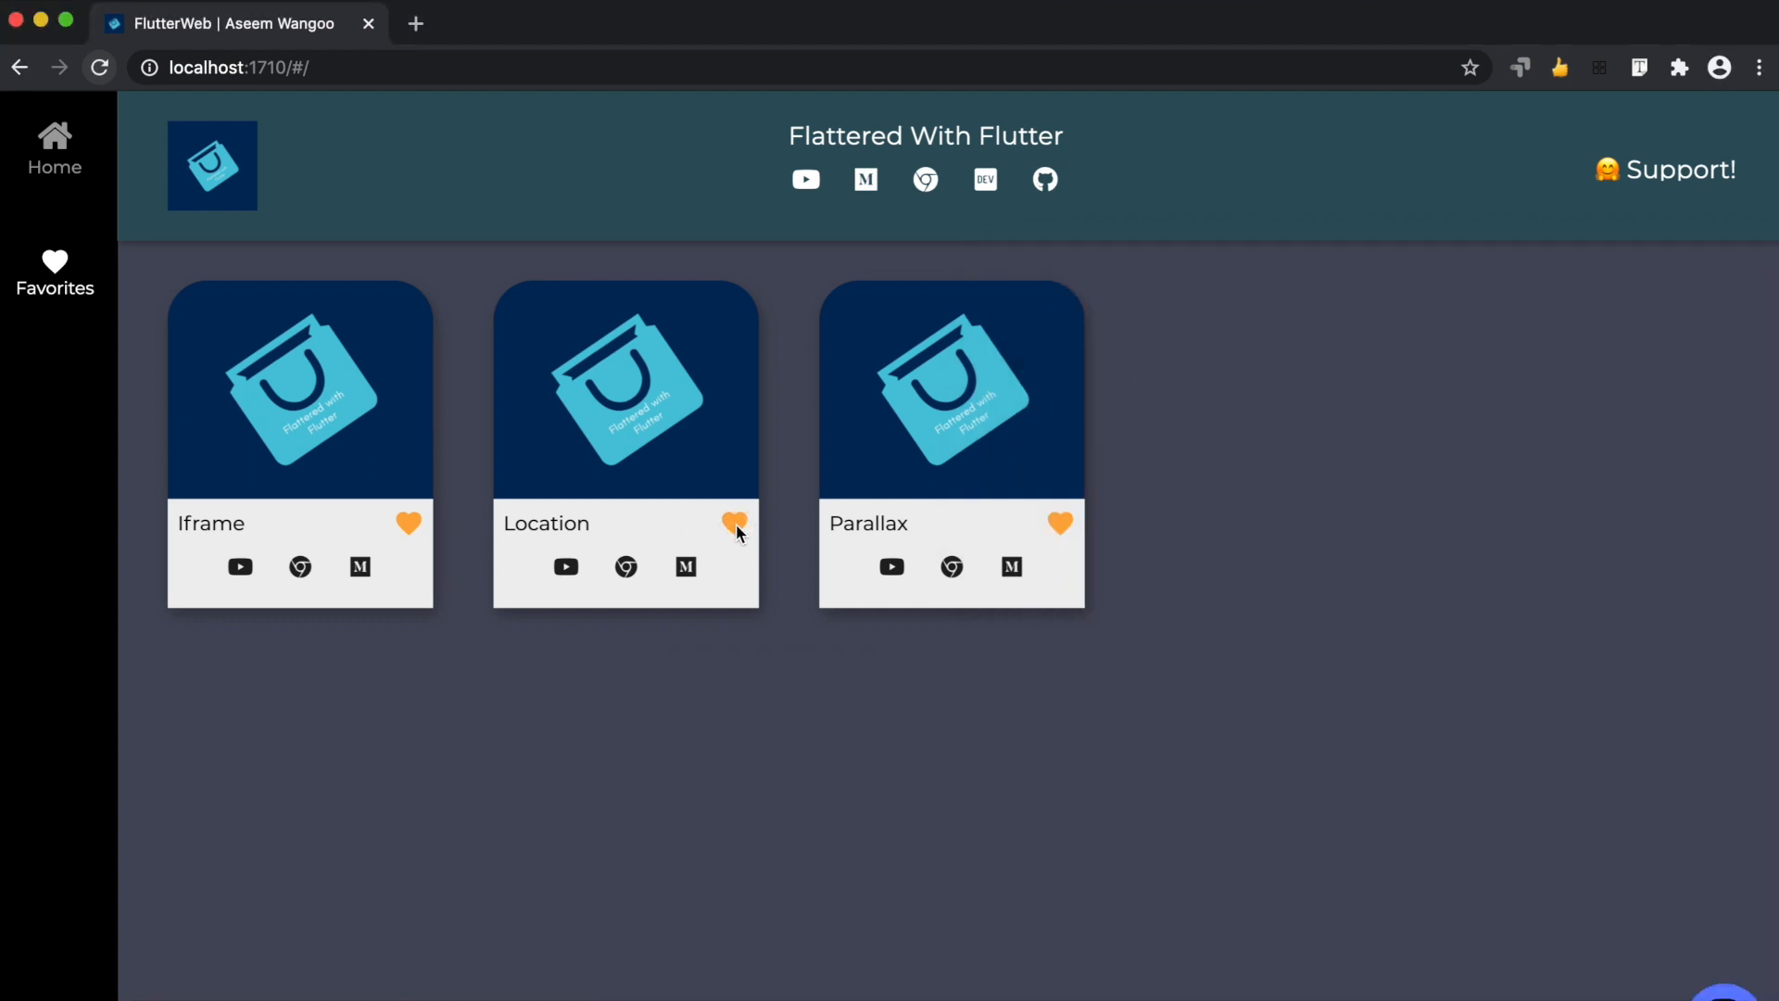
# Unfavorite the Location card and refresh the IndexedDB favorites view in DevTools
pyautogui.click(734, 523)
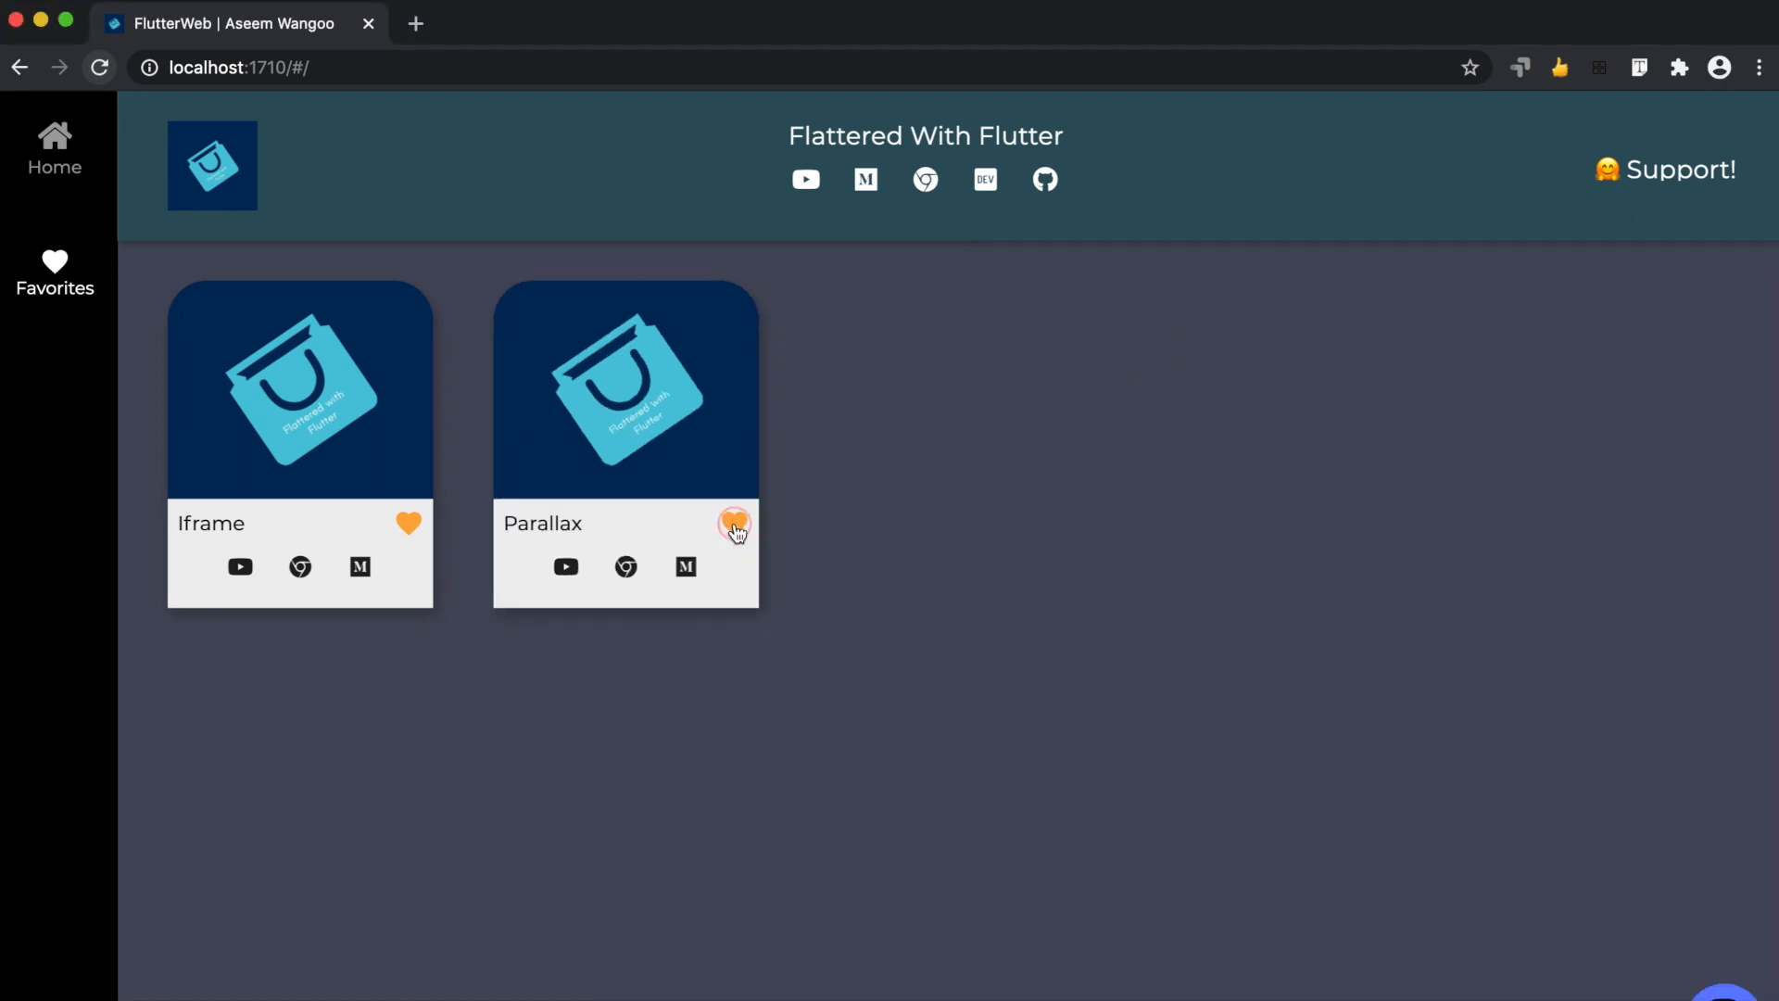
pyautogui.click(734, 522)
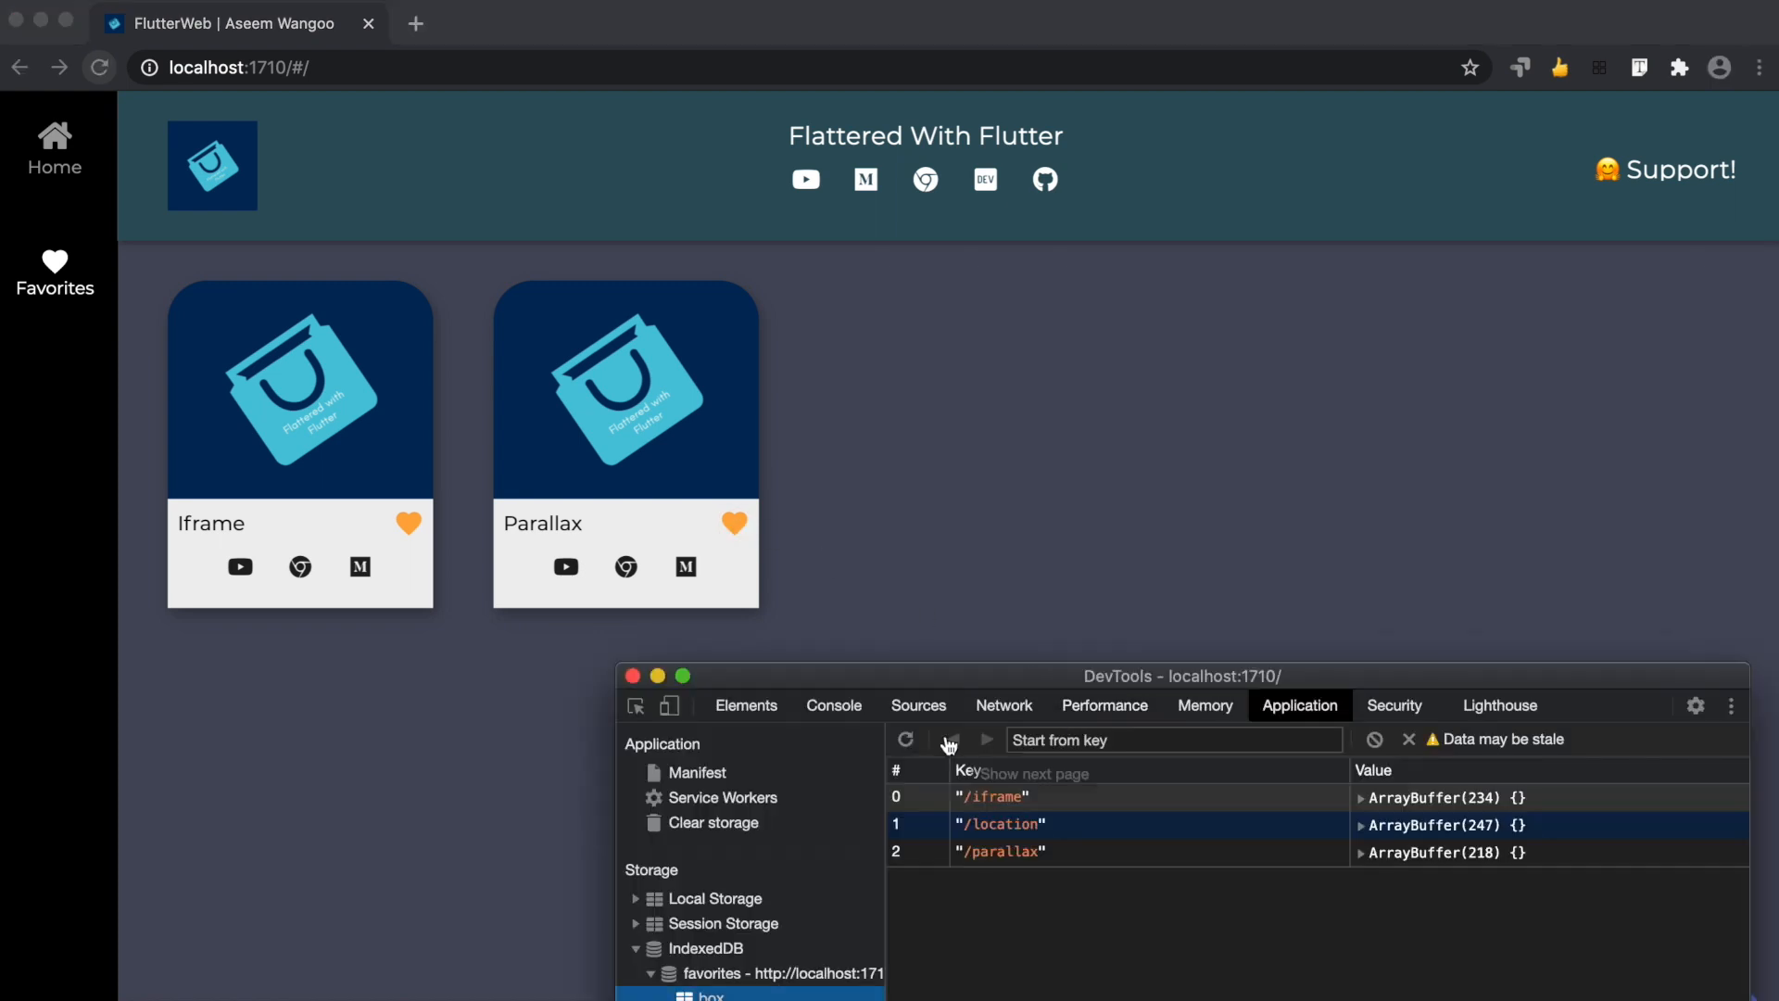
pyautogui.click(906, 739)
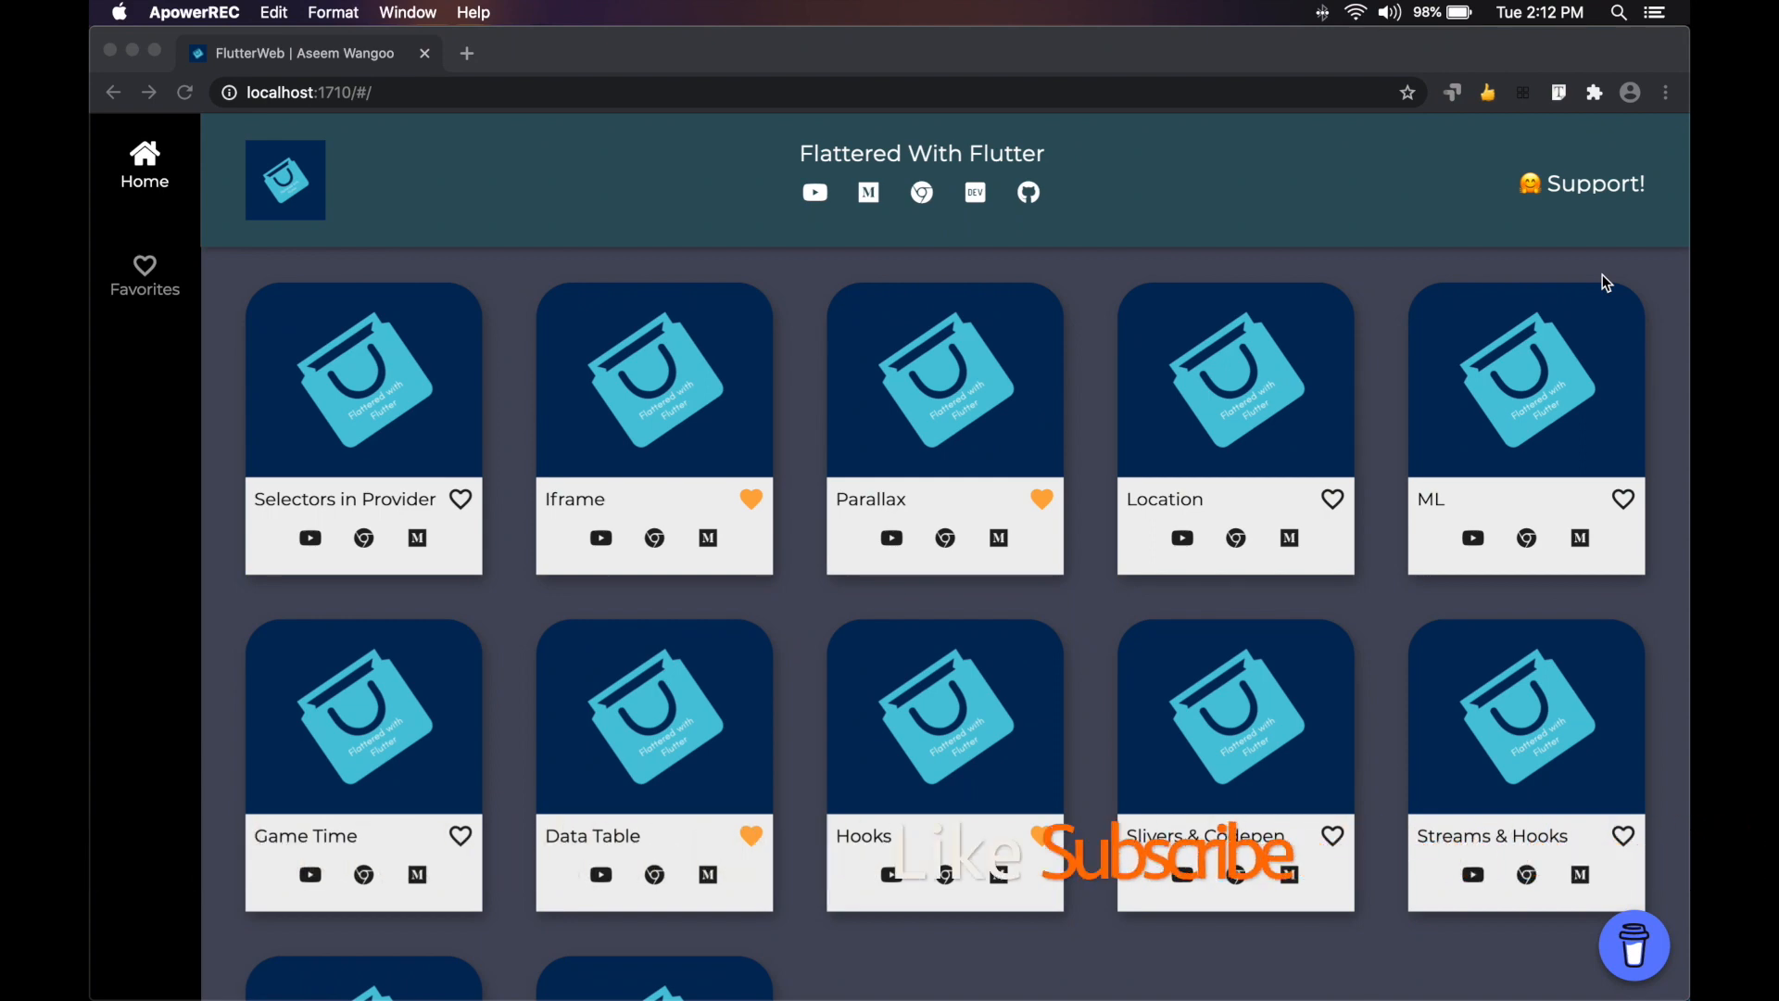
# Open Favorites to see Data Table, Hooks, Iframe and Parallax listed
pyautogui.click(145, 274)
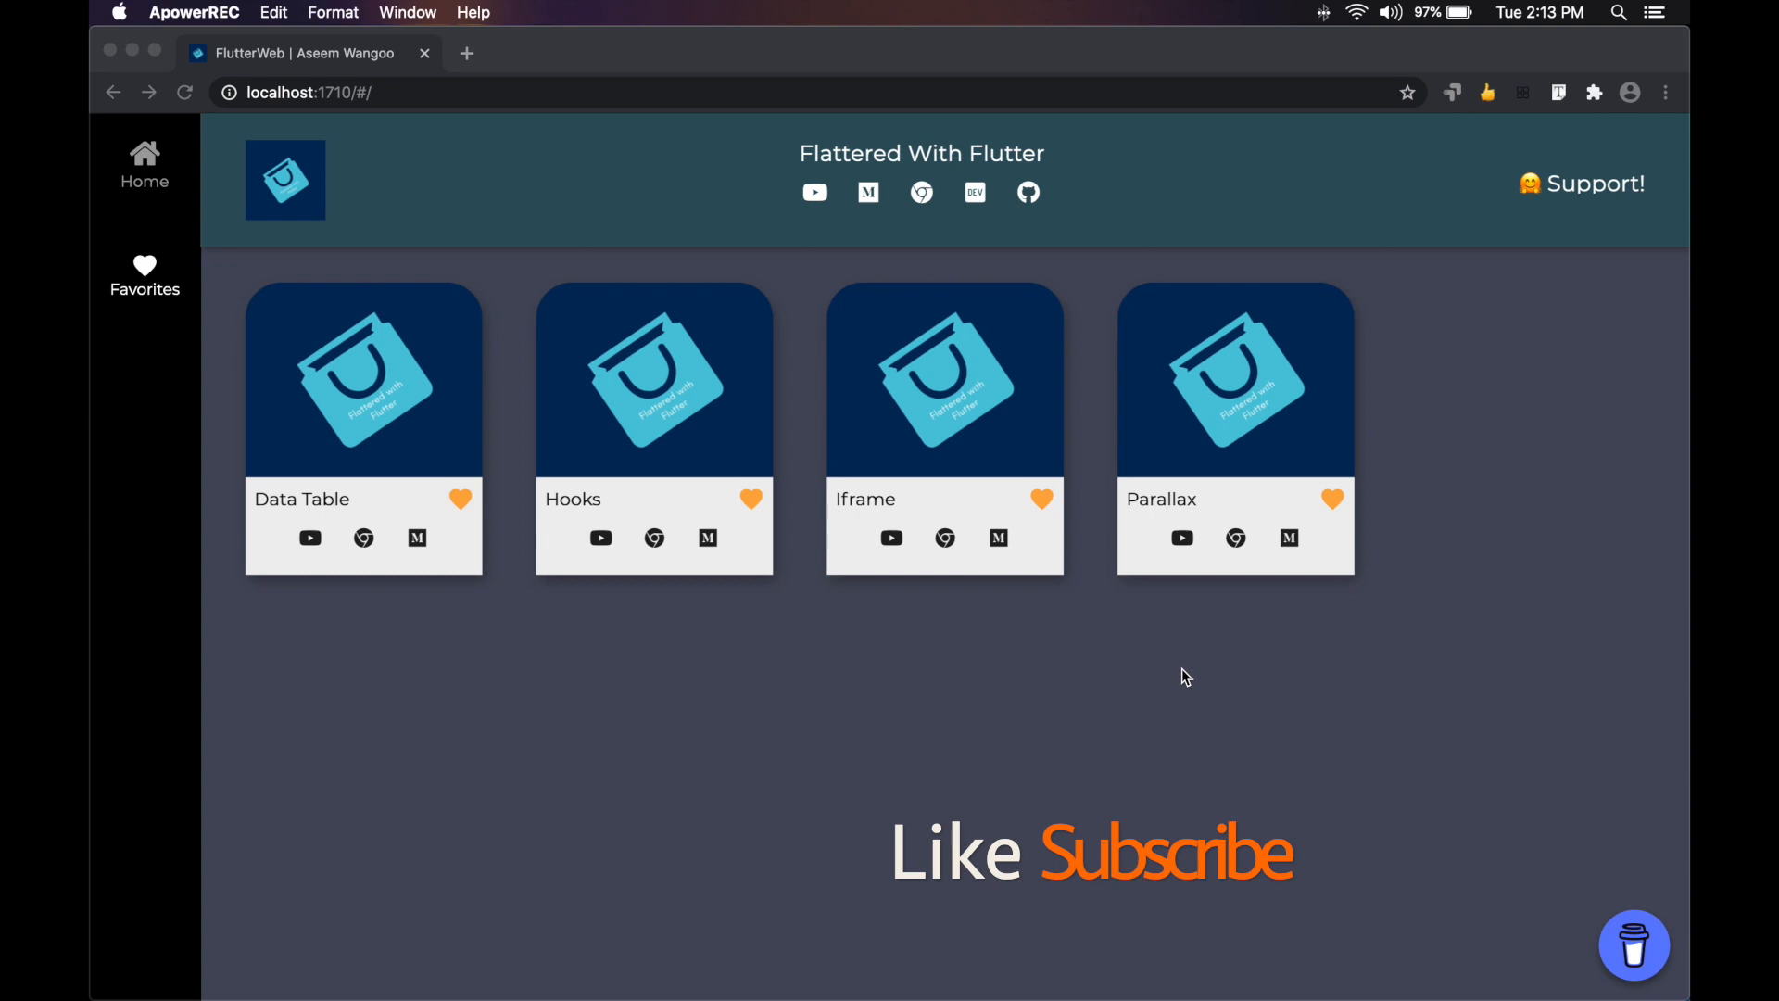